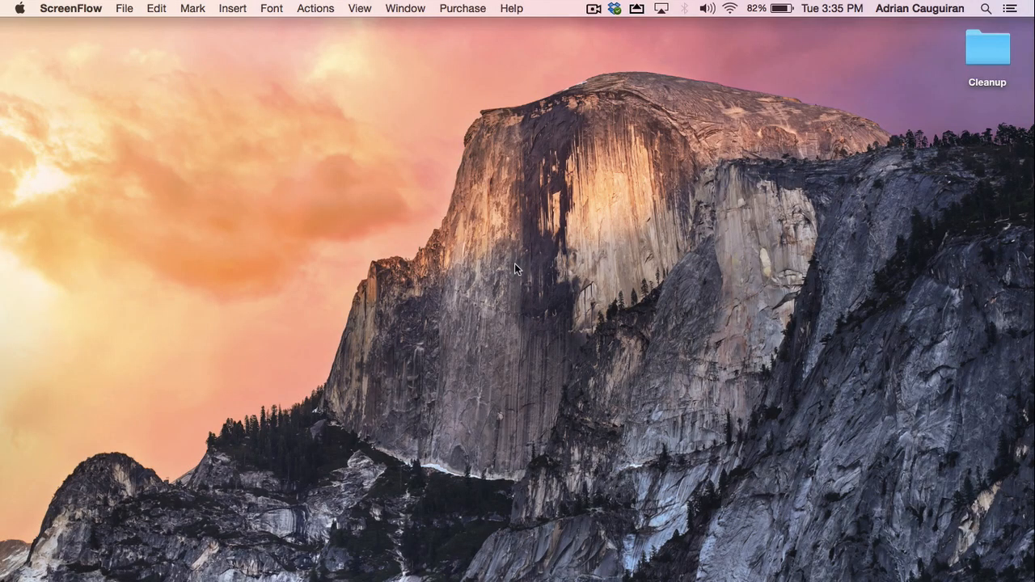
pyautogui.moveTo(517, 275)
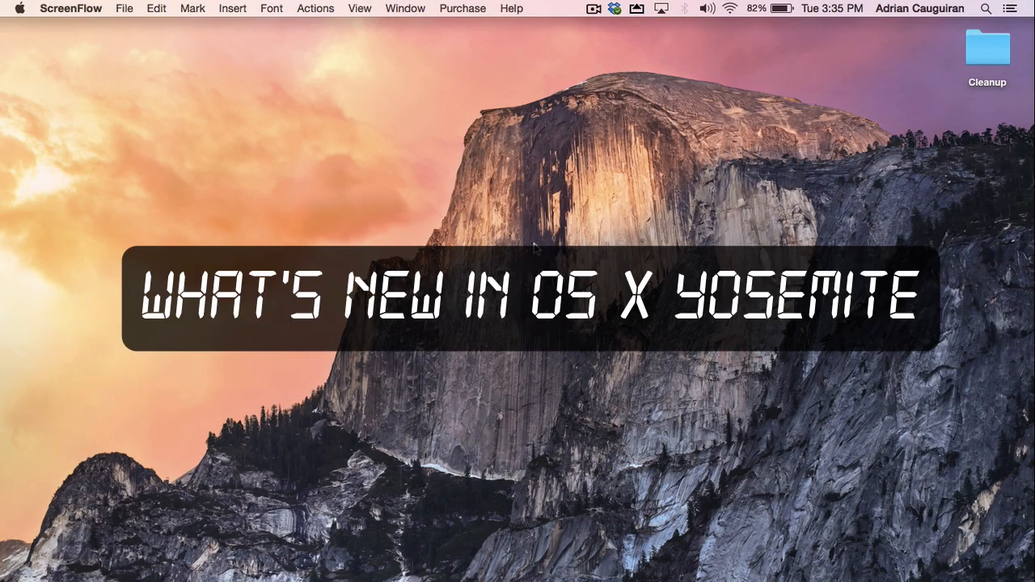
pyautogui.moveTo(363, 120)
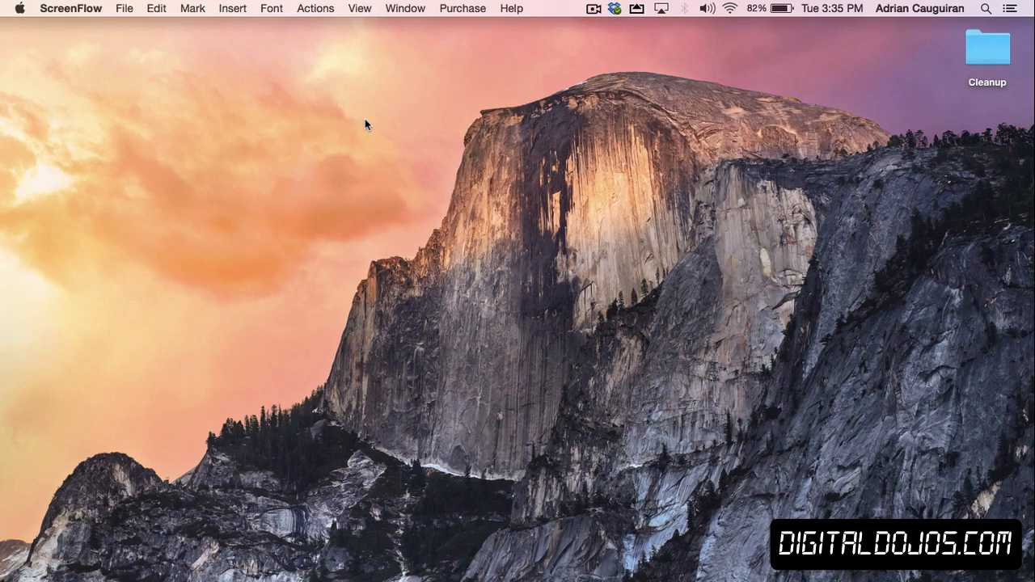
pyautogui.moveTo(368, 122)
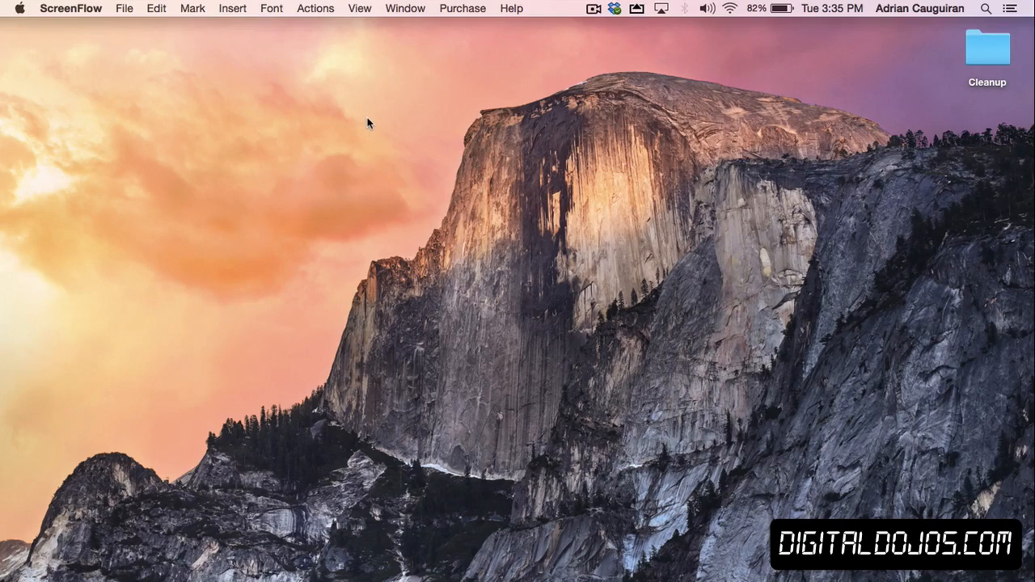
pyautogui.moveTo(373, 218)
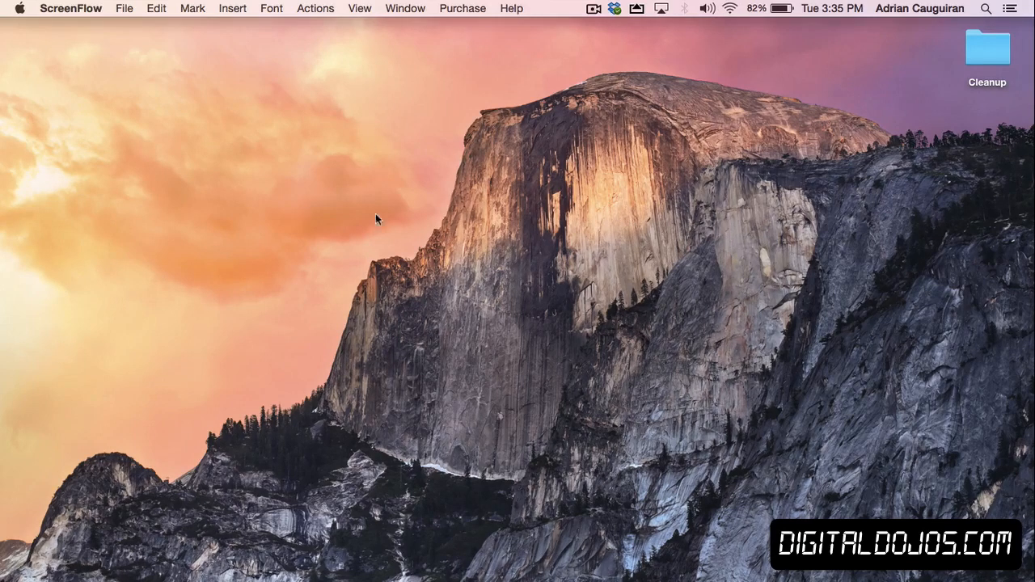
pyautogui.moveTo(378, 227)
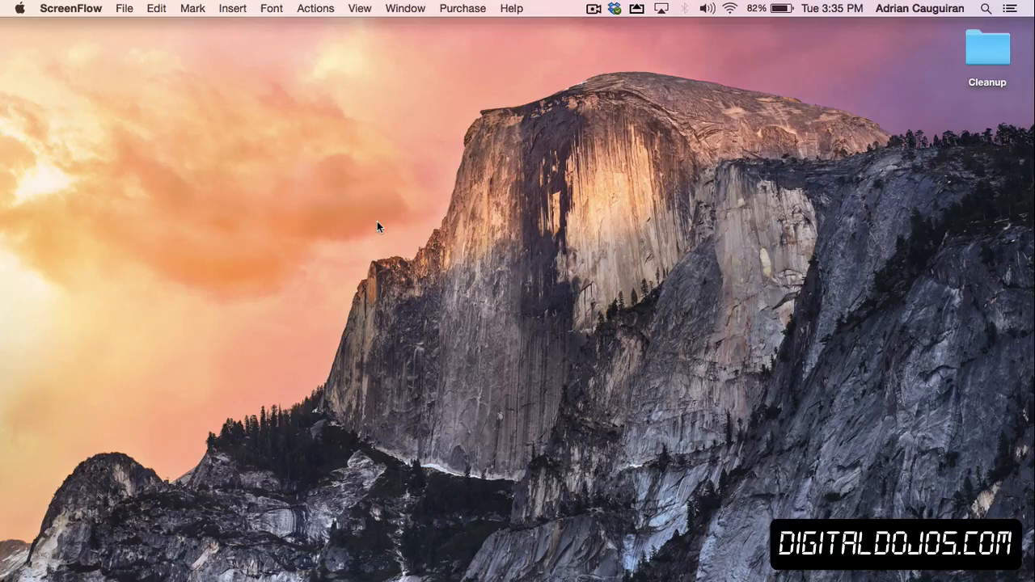
pyautogui.moveTo(384, 226)
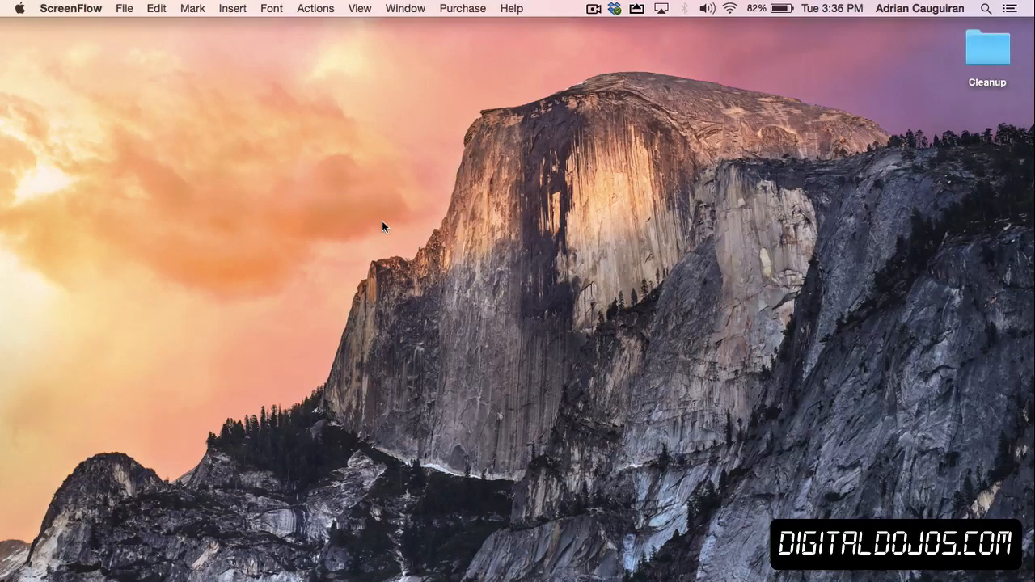
# Step: Open Notification Center and scroll through today's summary
pyautogui.click(1024, 11)
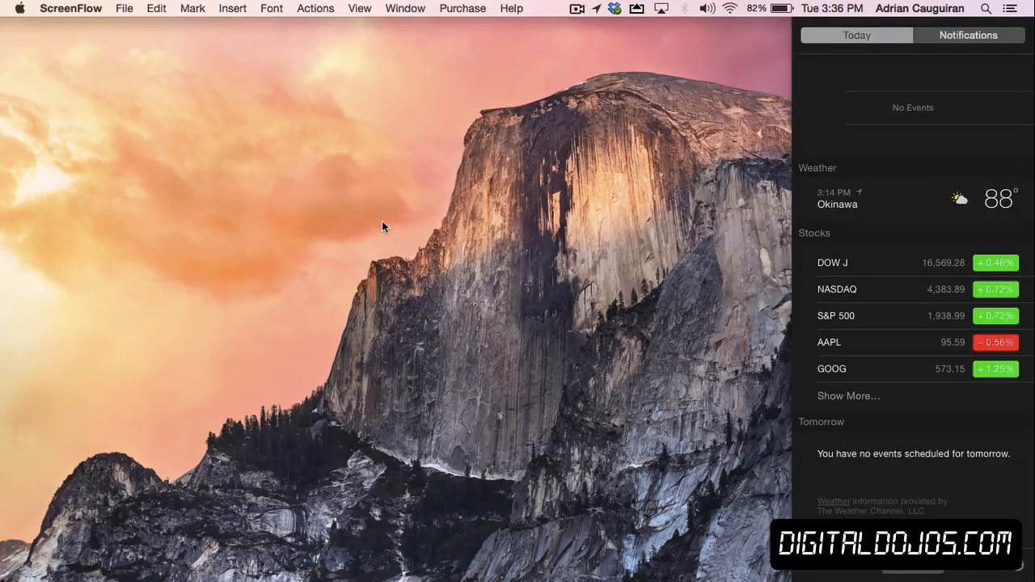
pyautogui.moveTo(633, 204)
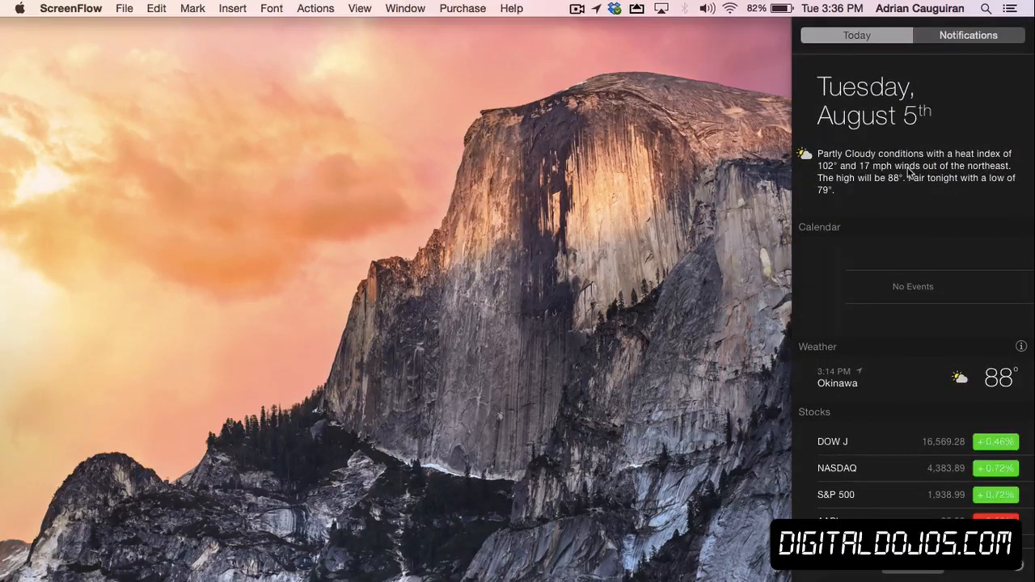
pyautogui.moveTo(889, 114)
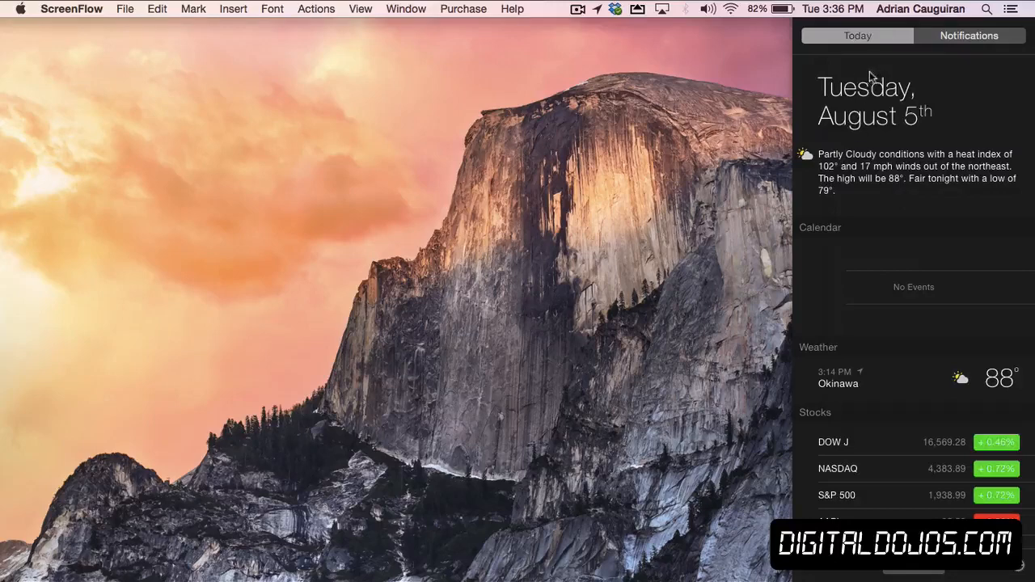
pyautogui.scroll(-3)
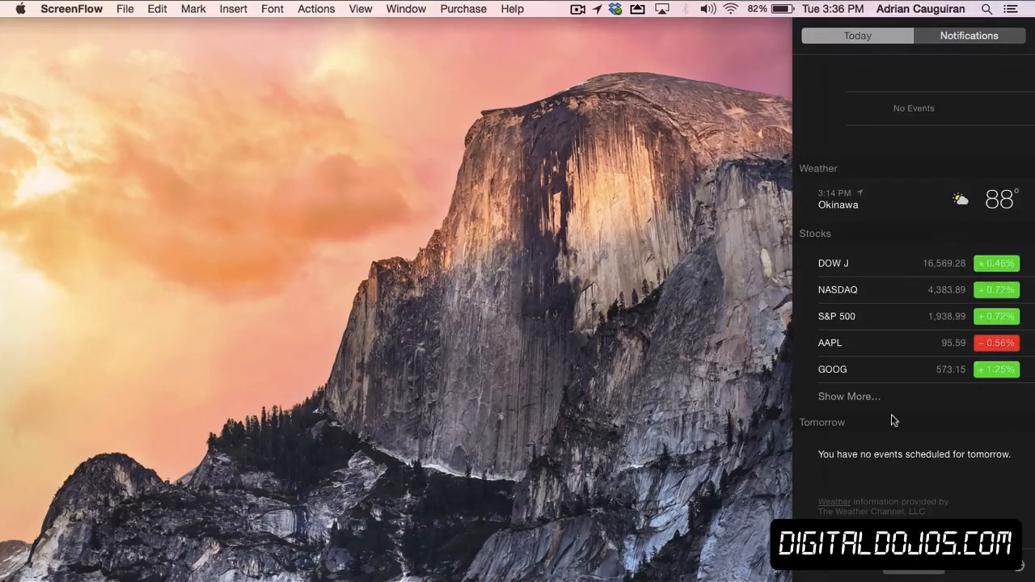
pyautogui.scroll(-3)
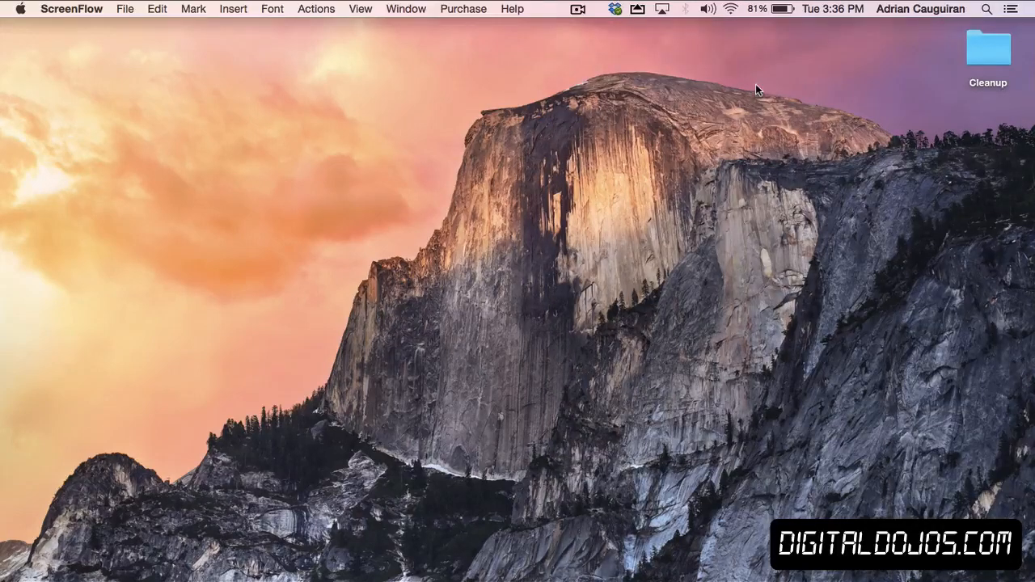
# Step: Reopen and scroll Notification Center, close it, and make Finder active on the desktop
pyautogui.click(1010, 12)
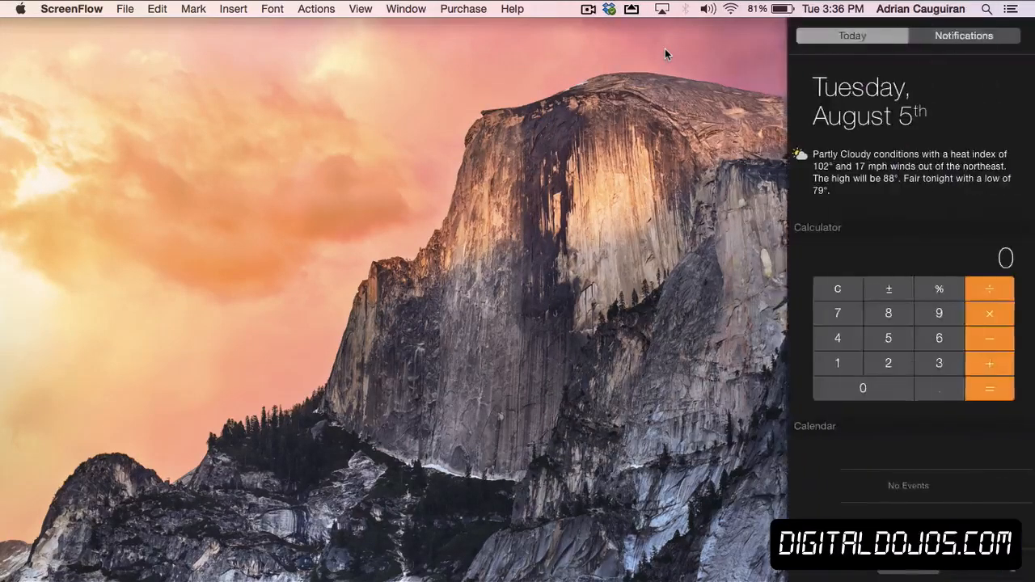
pyautogui.scroll(-3)
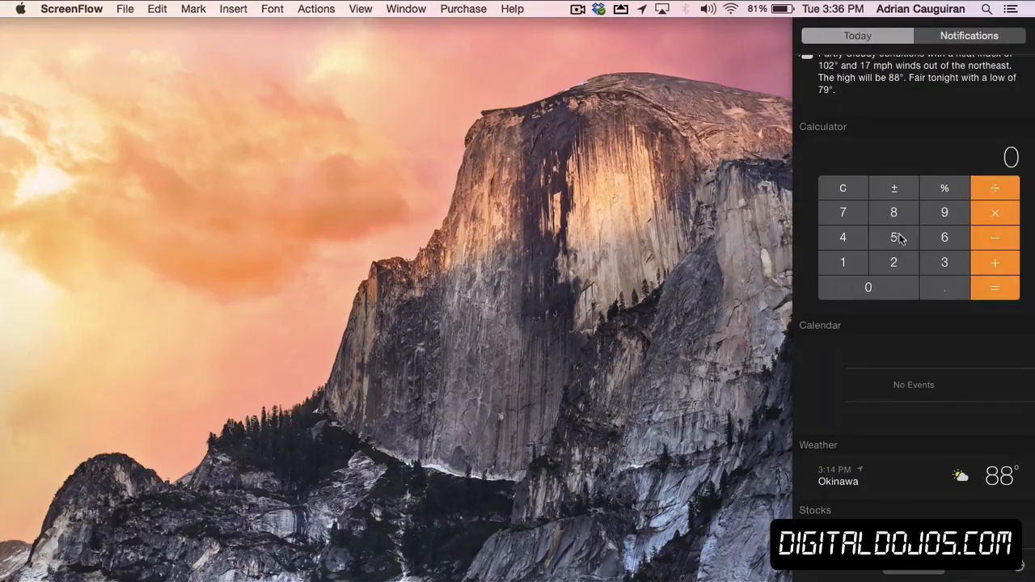
pyautogui.moveTo(908, 229)
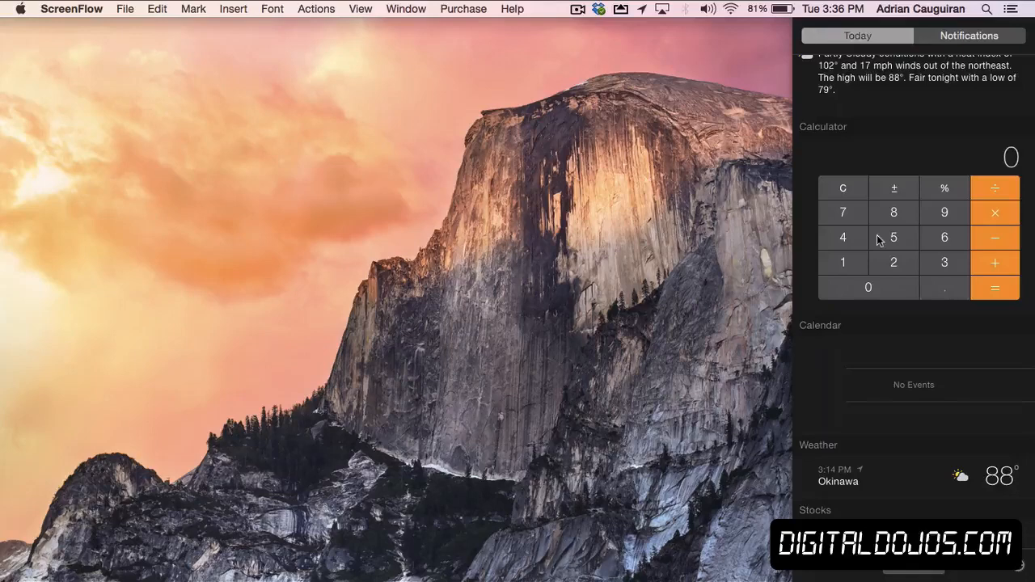
pyautogui.moveTo(838, 339)
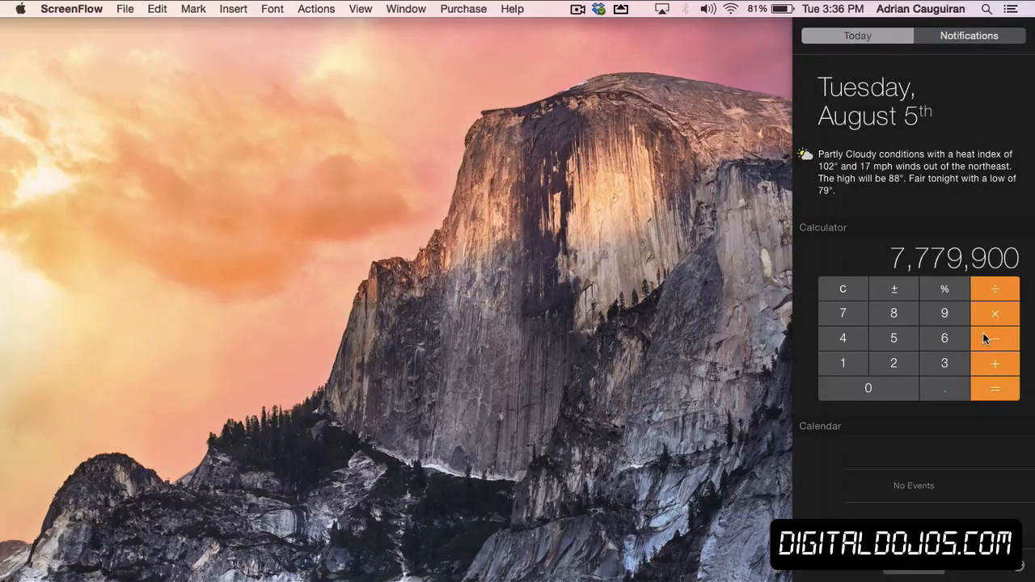
pyautogui.scroll(-3)
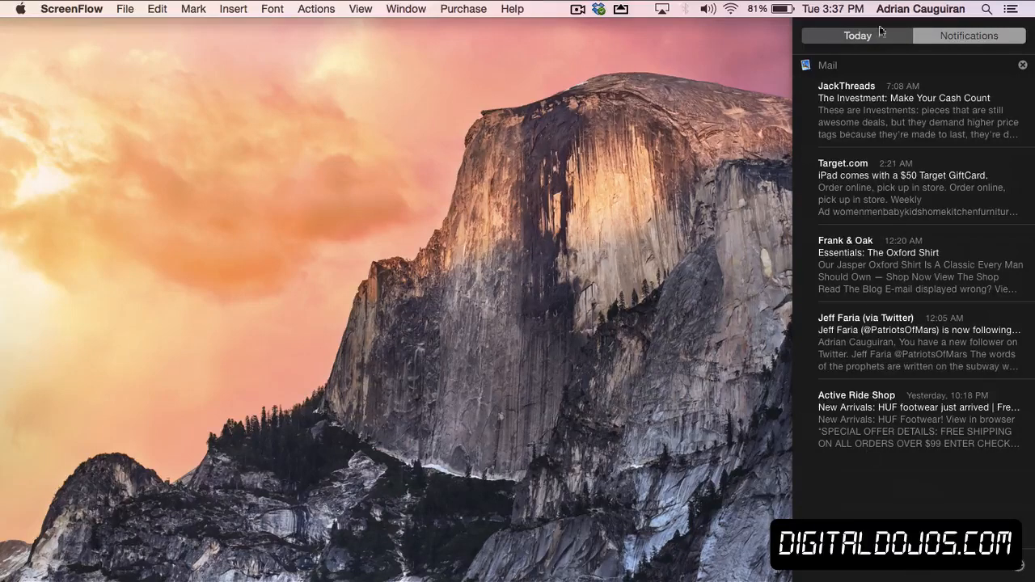
pyautogui.click(1024, 17)
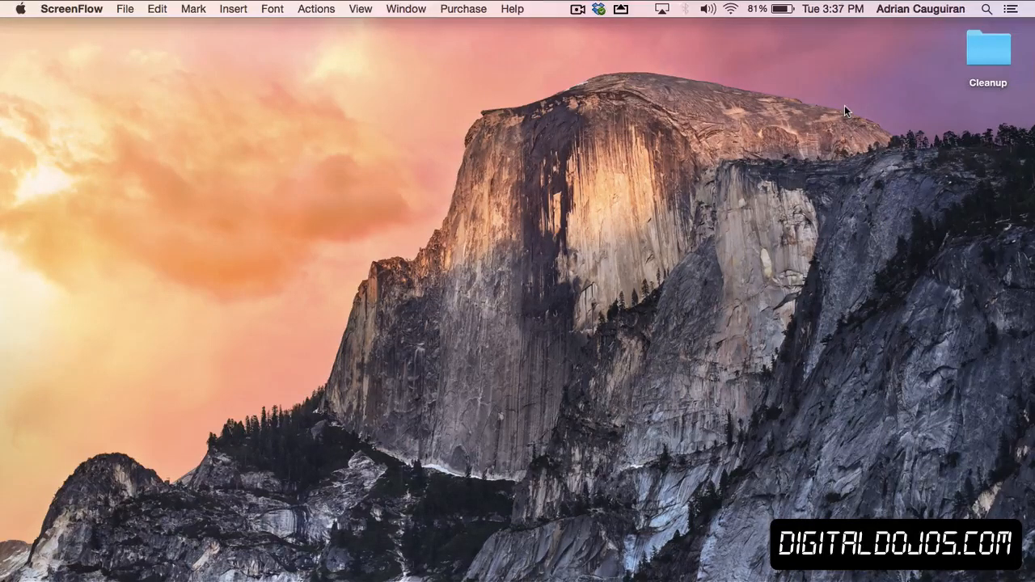
pyautogui.click(1026, 11)
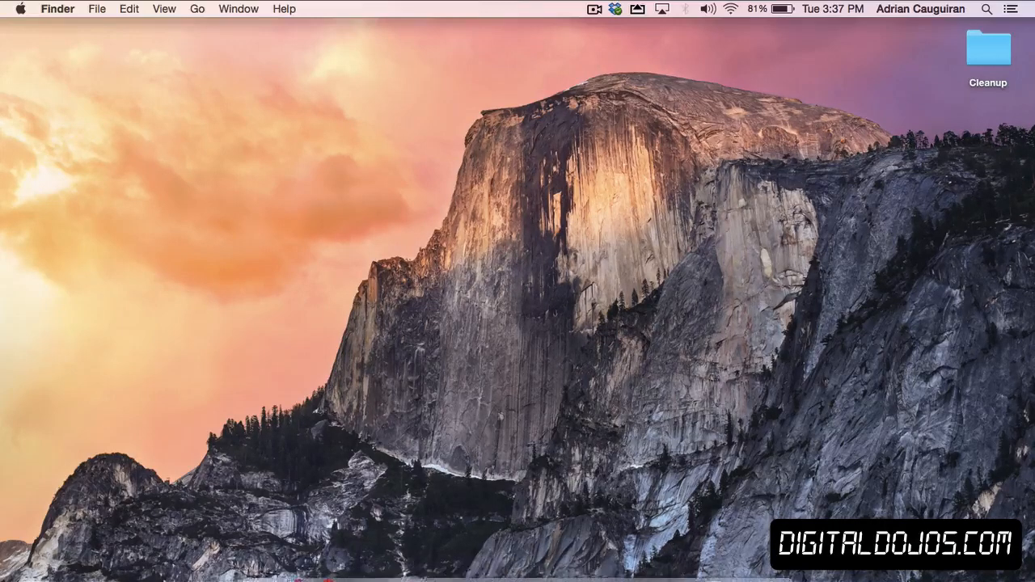
pyautogui.moveTo(261, 568)
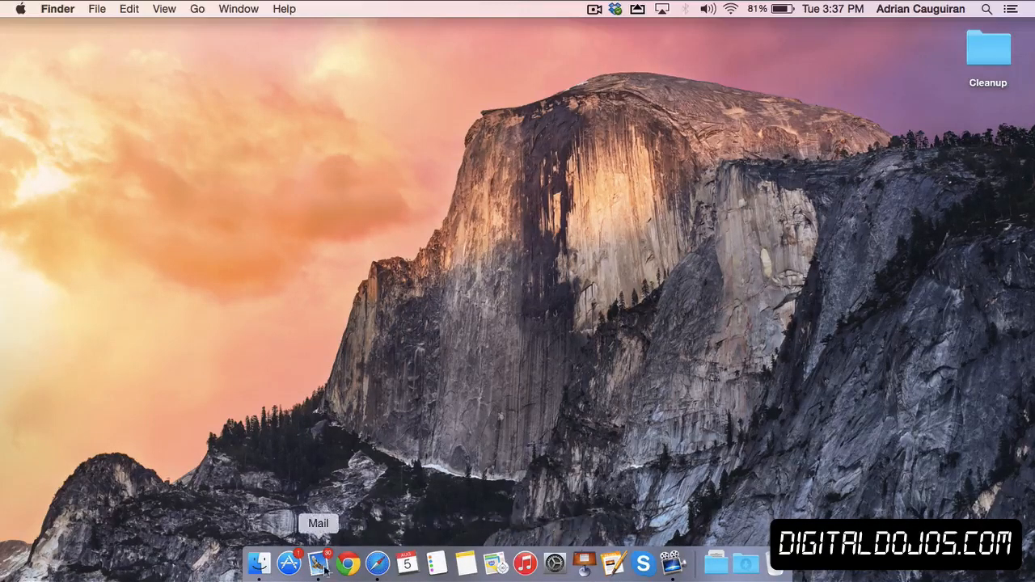
pyautogui.moveTo(540, 561)
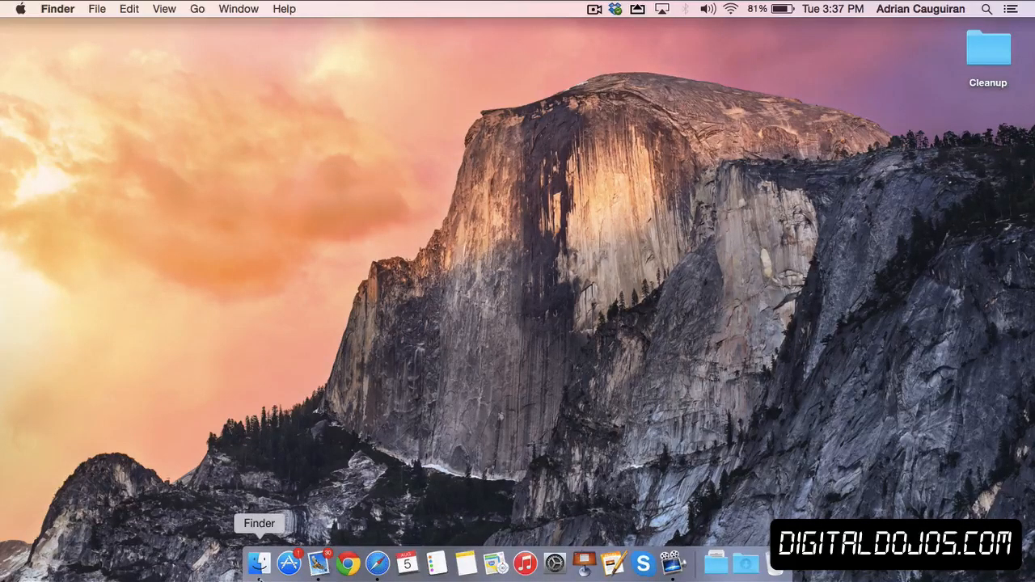
# Step: Open a new Finder window from the Dock and scroll through All My Files
pyautogui.click(261, 578)
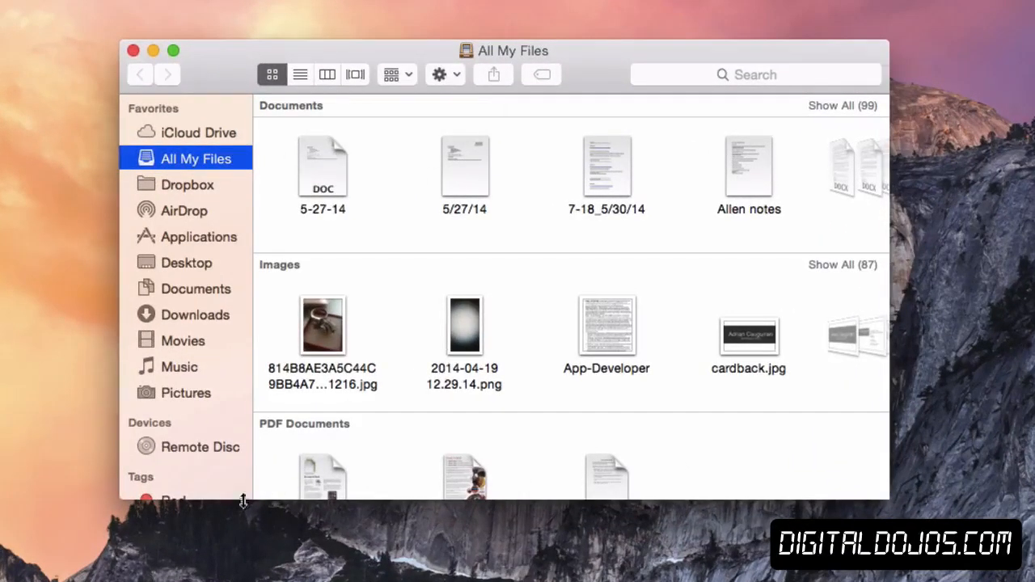
pyautogui.moveTo(162, 63)
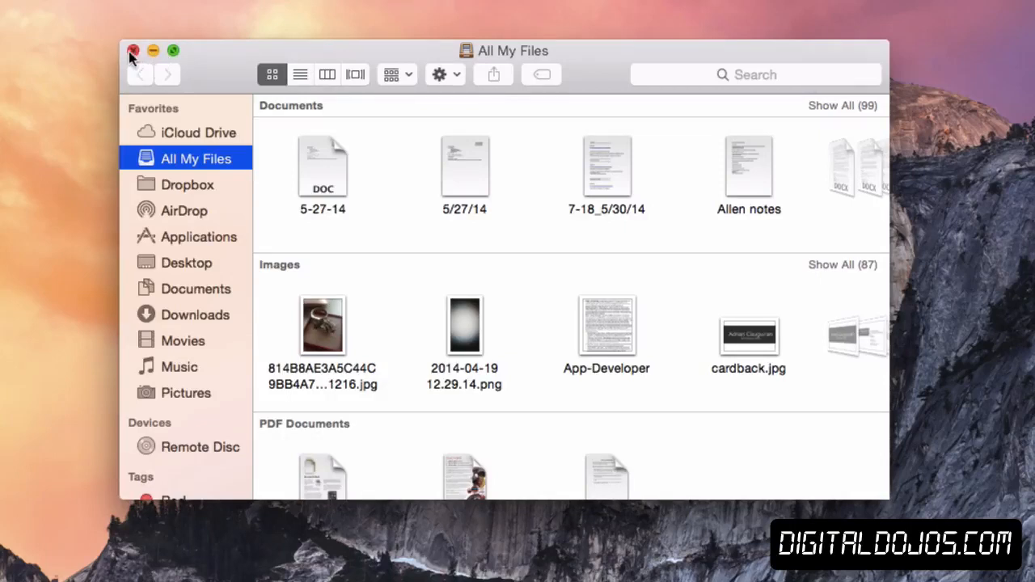
pyautogui.moveTo(161, 139)
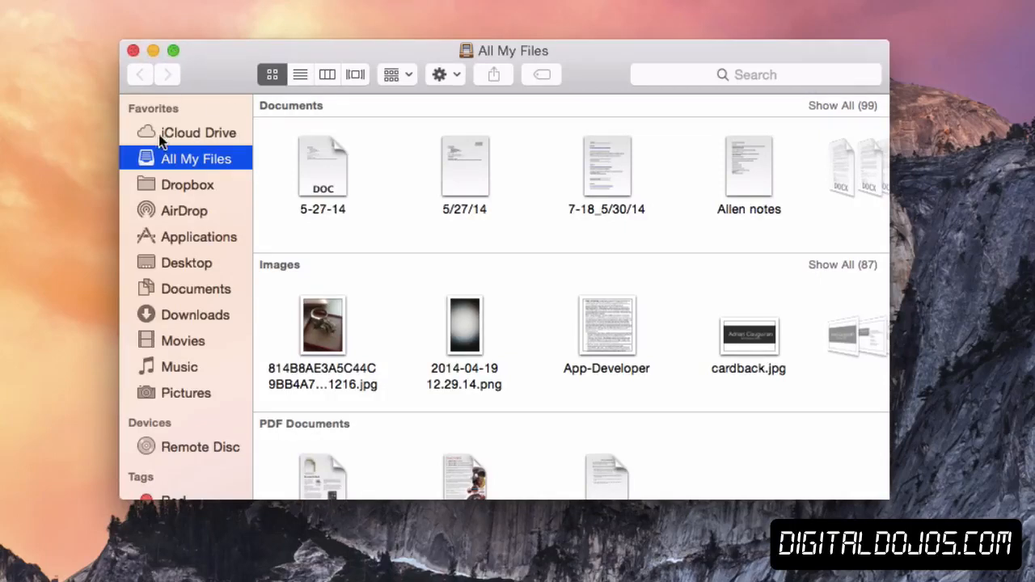
pyautogui.scroll(-3)
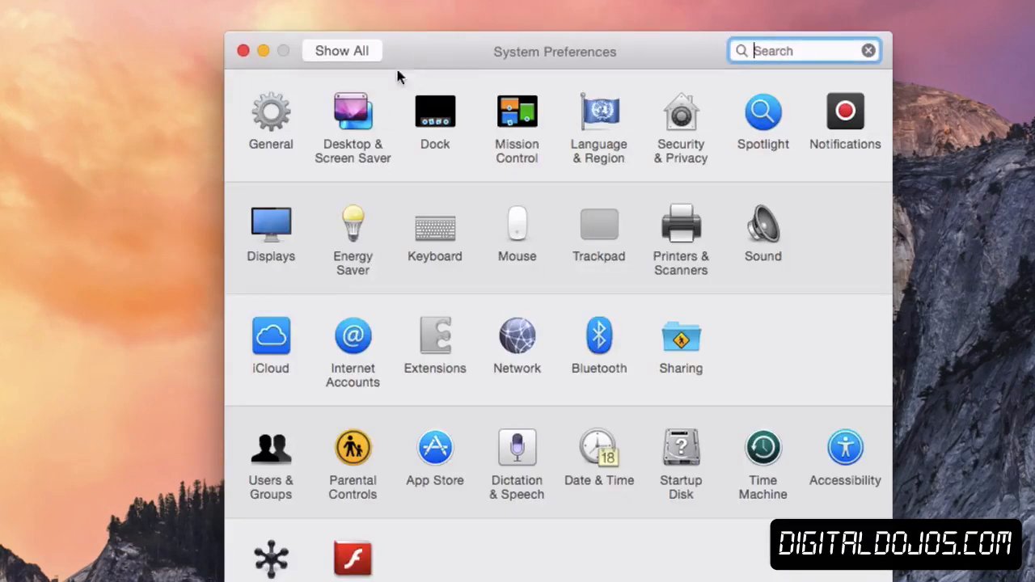
# Step: Turn 'Use dark menu bar and Dock' on, then off, and close General preferences
pyautogui.click(271, 111)
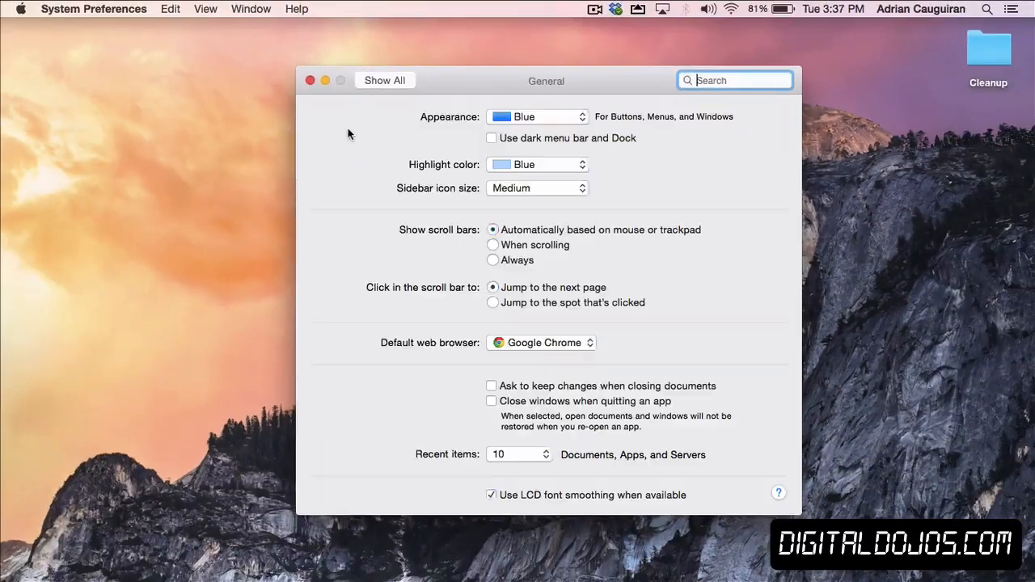
pyautogui.click(491, 138)
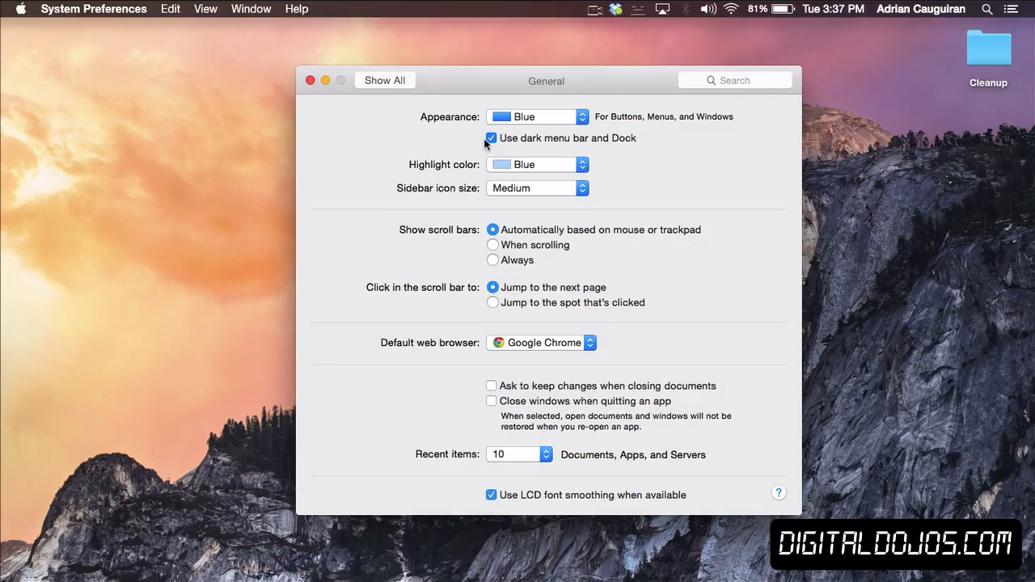
pyautogui.click(491, 137)
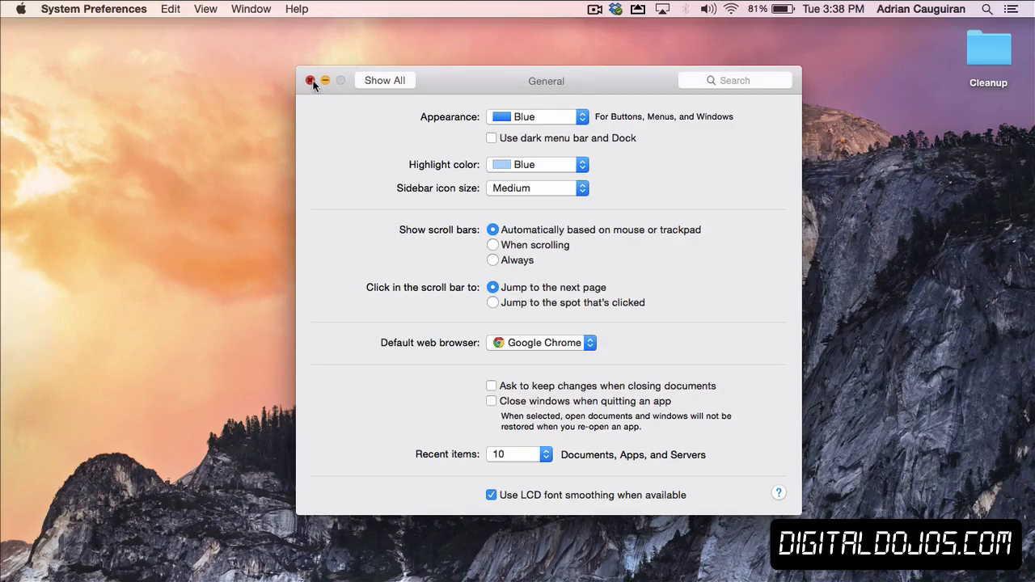
pyautogui.click(312, 80)
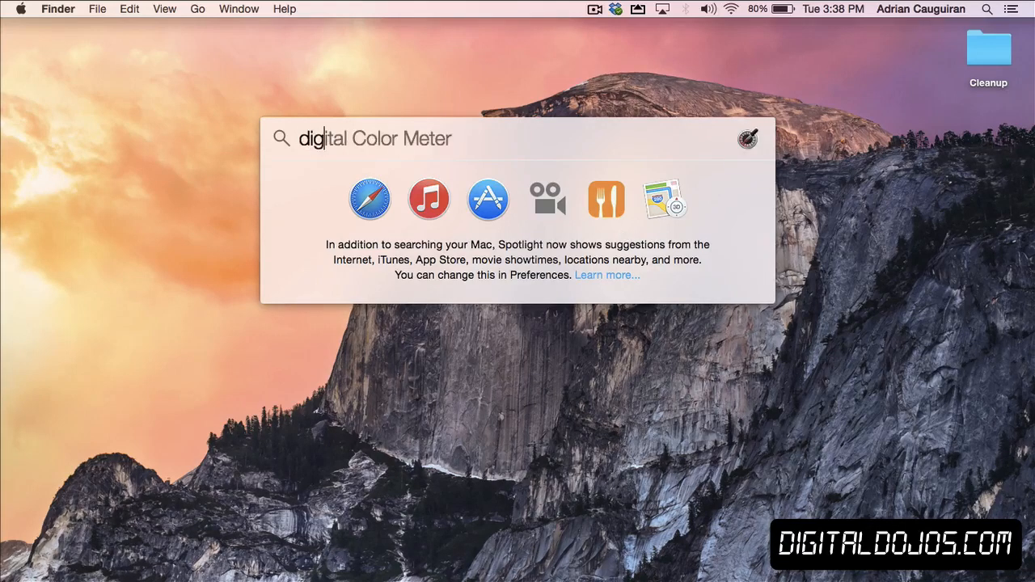
# Step: Search Spotlight for digitaldojos.jpg and ScreenFlow, then calculate 5+5
pyautogui.write('digitaldojos.jpg')
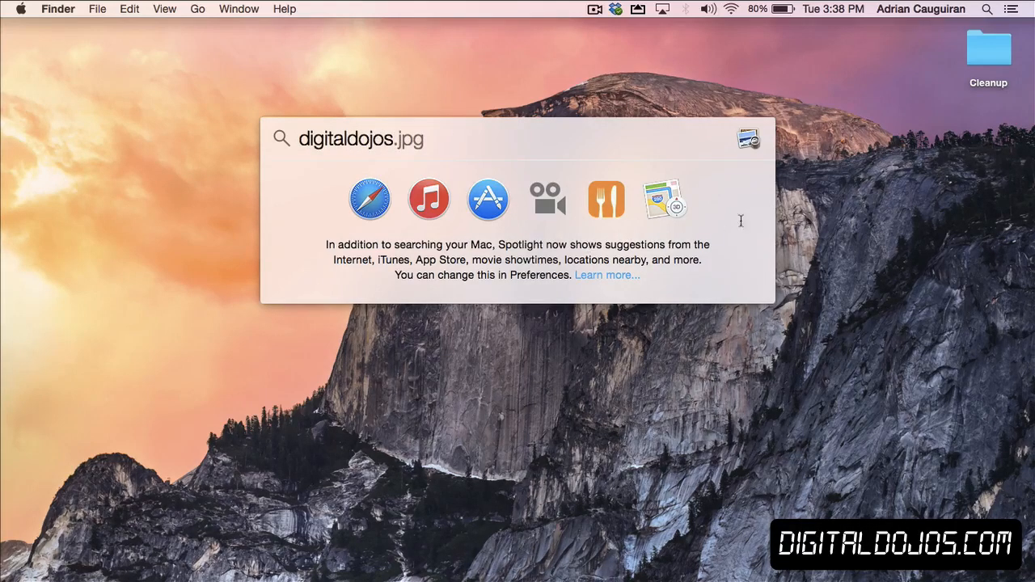
pyautogui.press('Return')
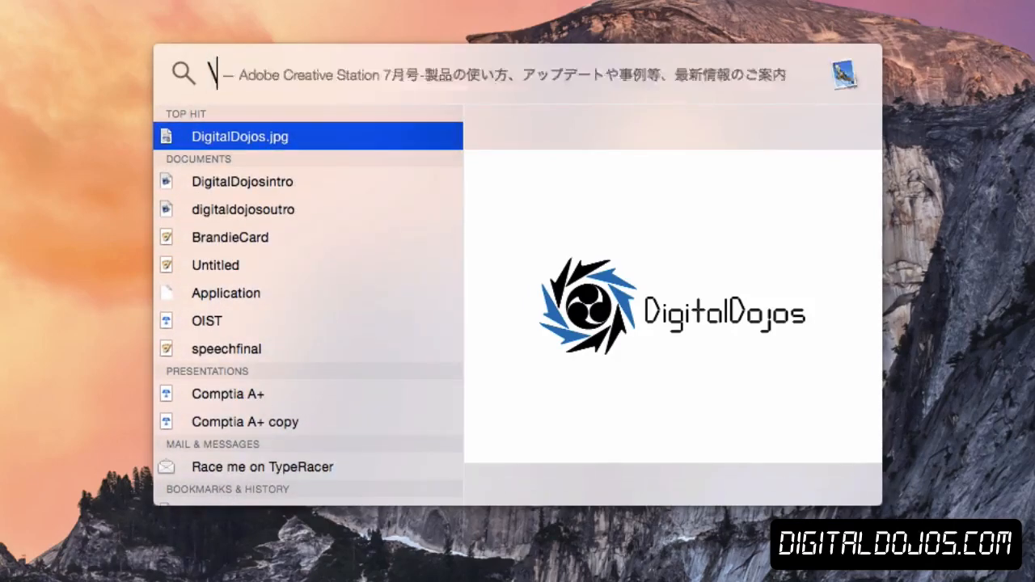
pyautogui.write('screenFlow')
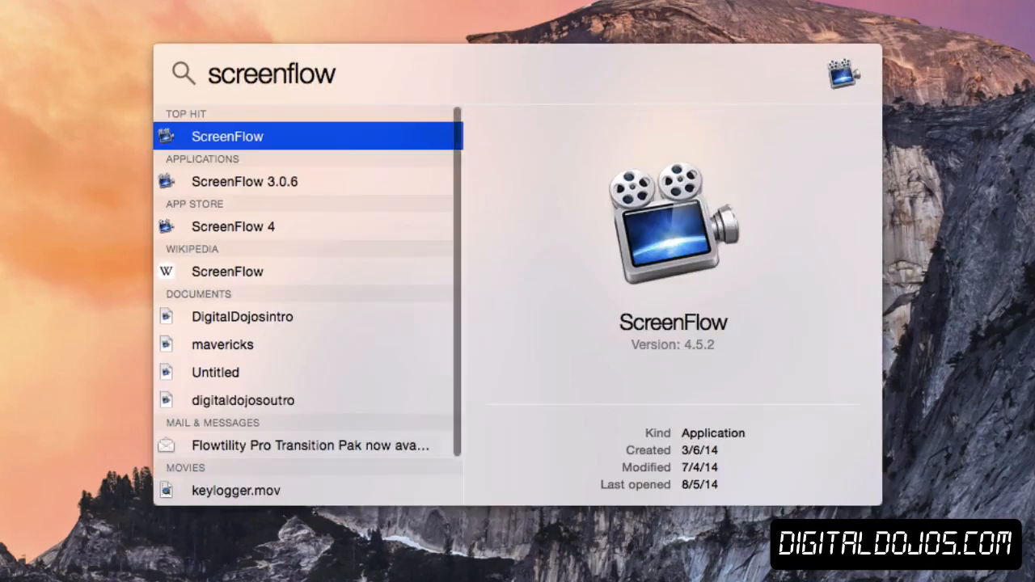
pyautogui.moveTo(375, 278)
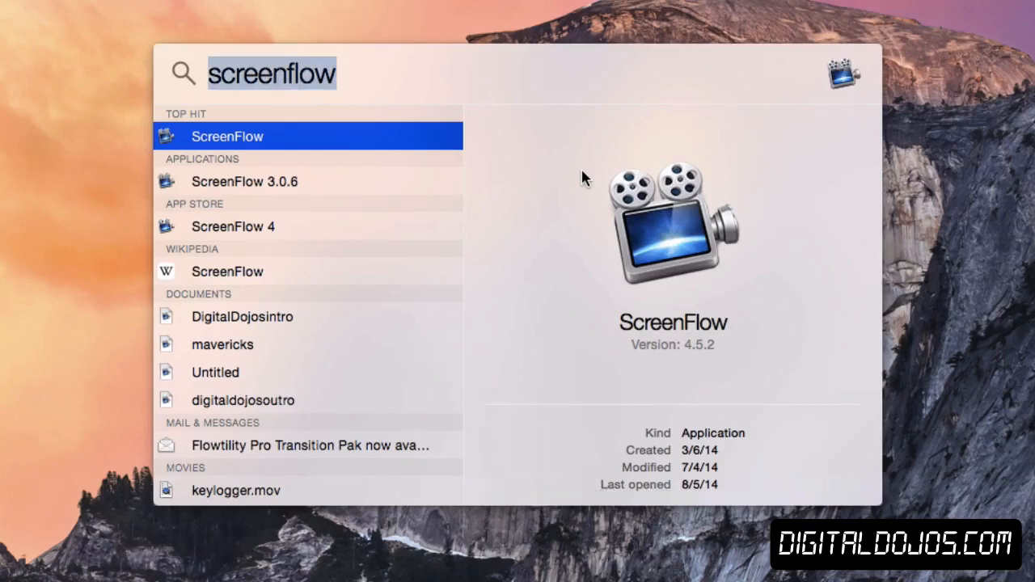
pyautogui.write('5+')
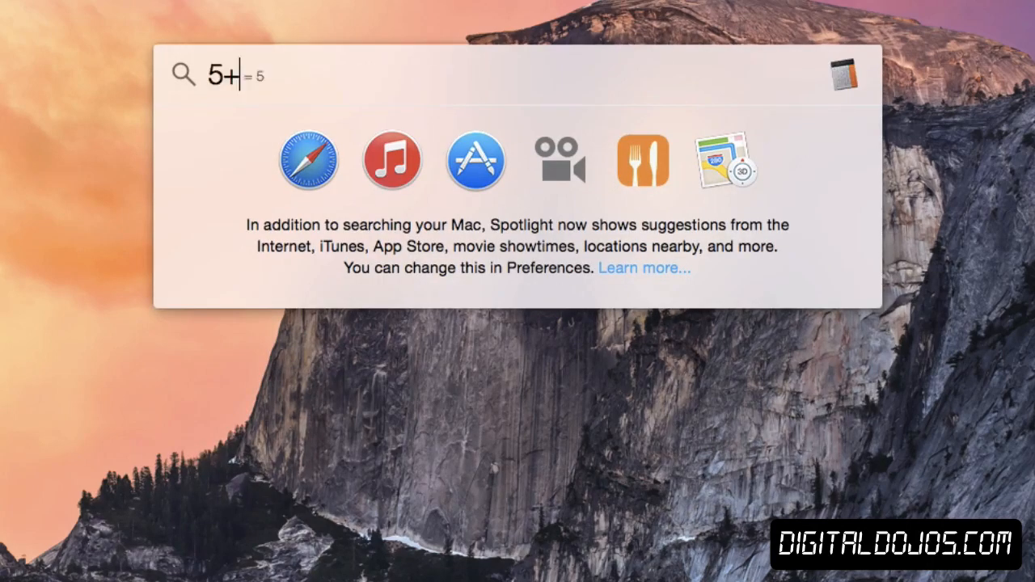
pyautogui.write('5')
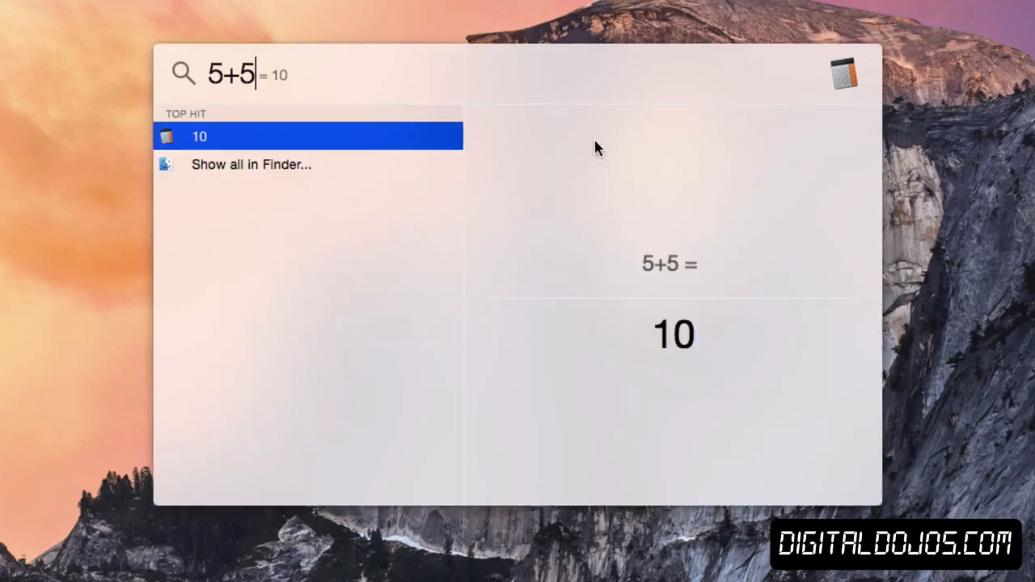
pyautogui.moveTo(357, 50)
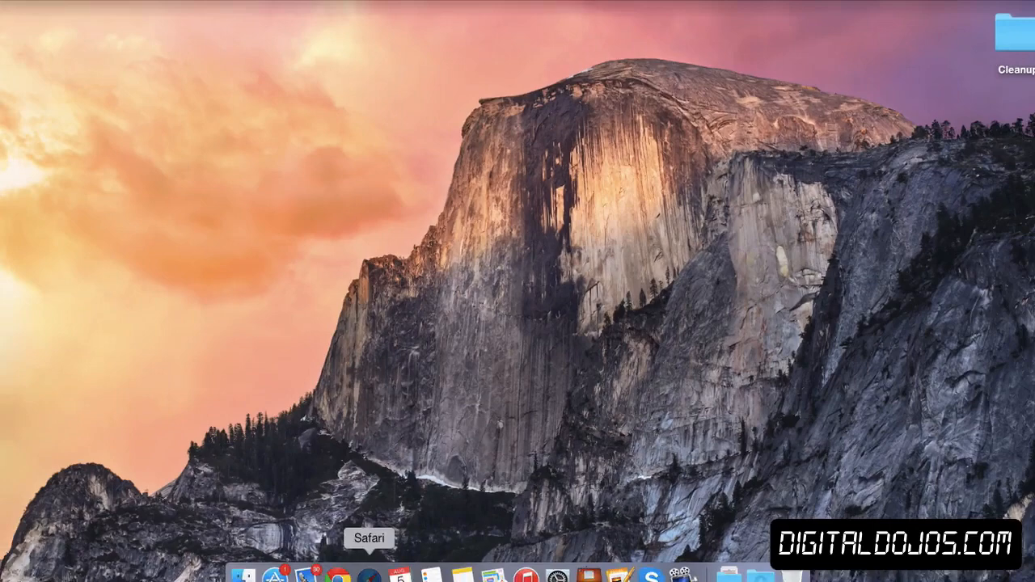
# Step: Launch Safari, preview address-bar suggestions, add a Favorites tab, and view the tab overview
pyautogui.click(366, 574)
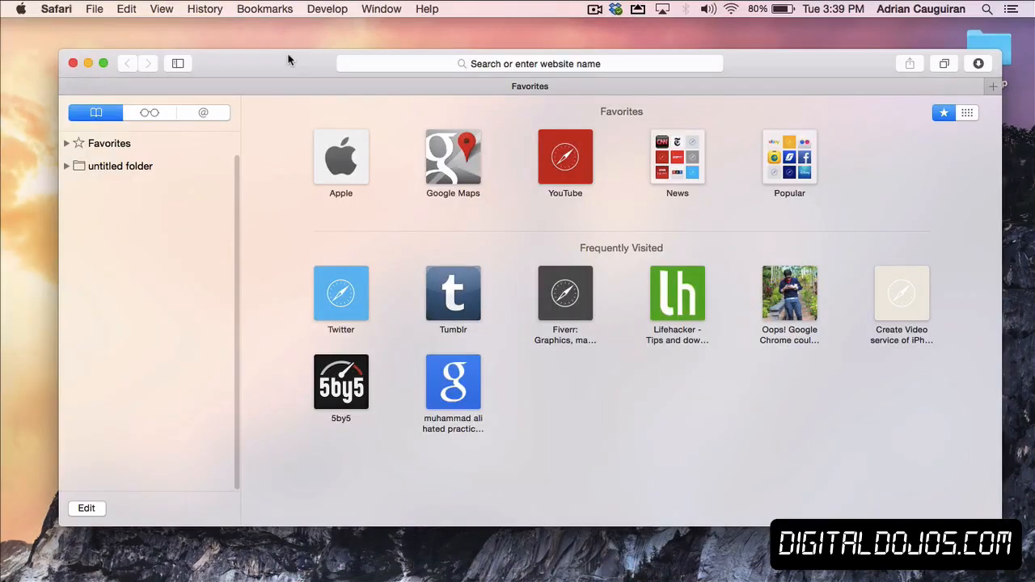
pyautogui.moveTo(461, 105)
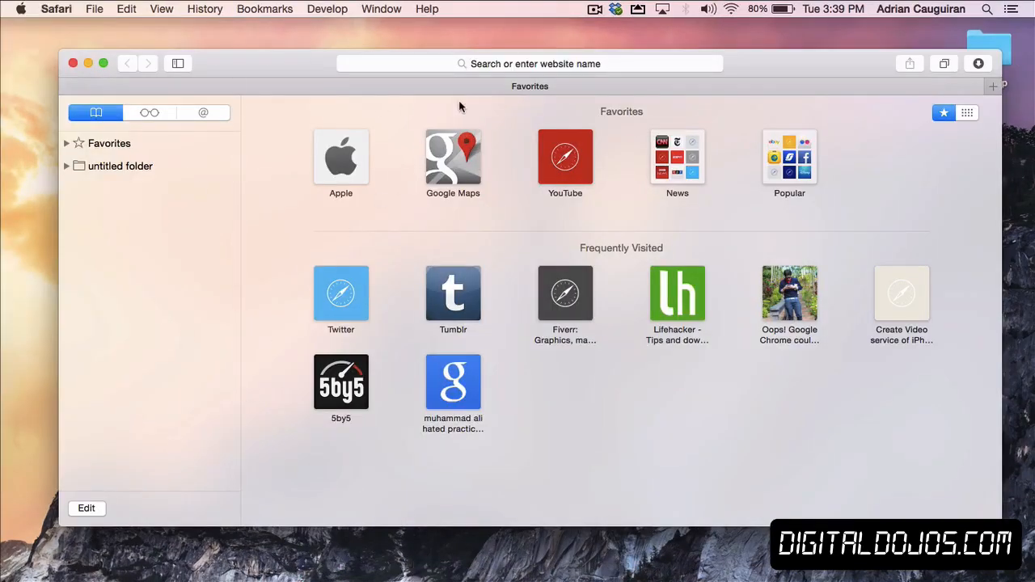
pyautogui.click(529, 63)
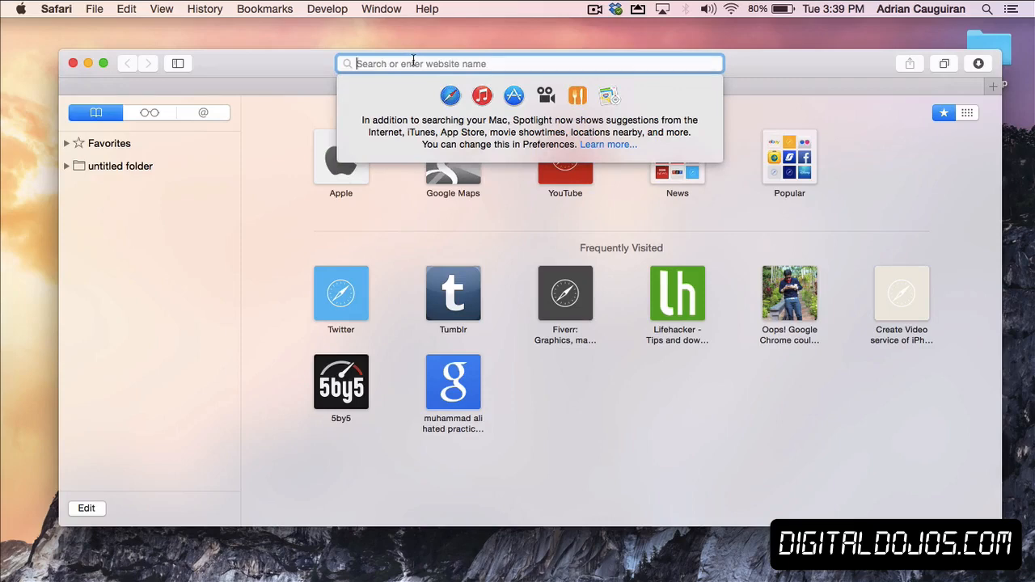
pyautogui.moveTo(541, 38)
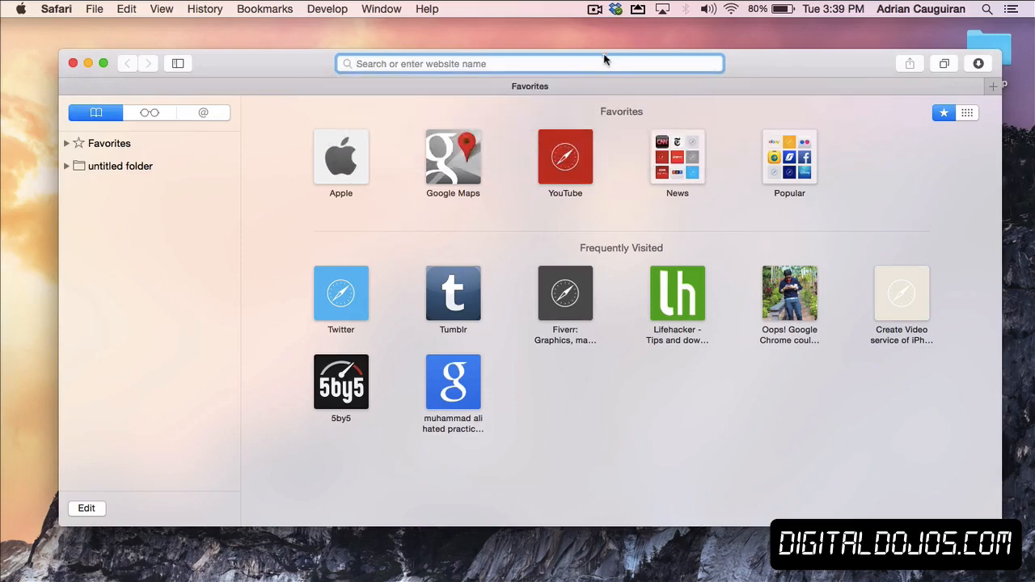
pyautogui.moveTo(598, 321)
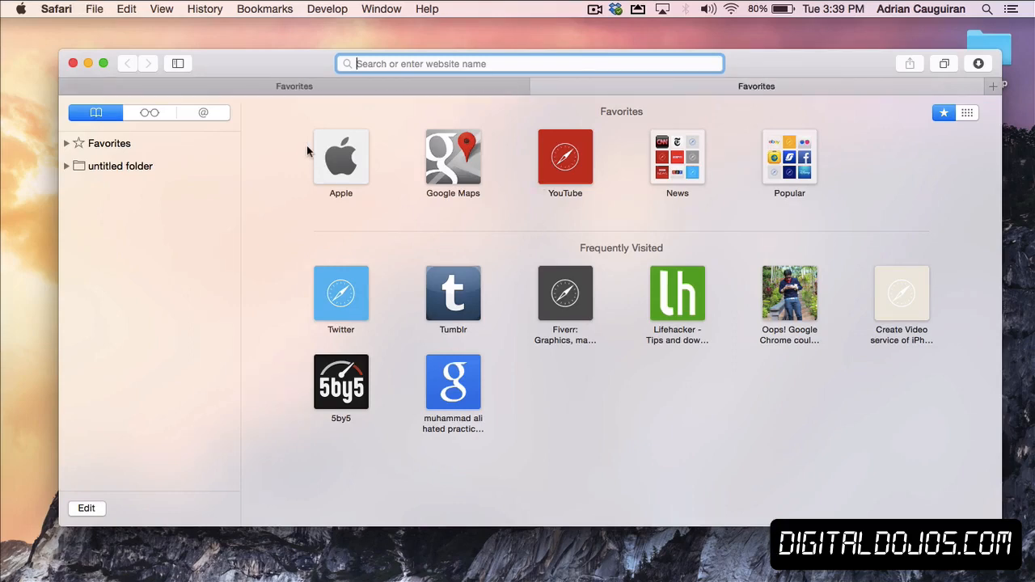
pyautogui.click(946, 63)
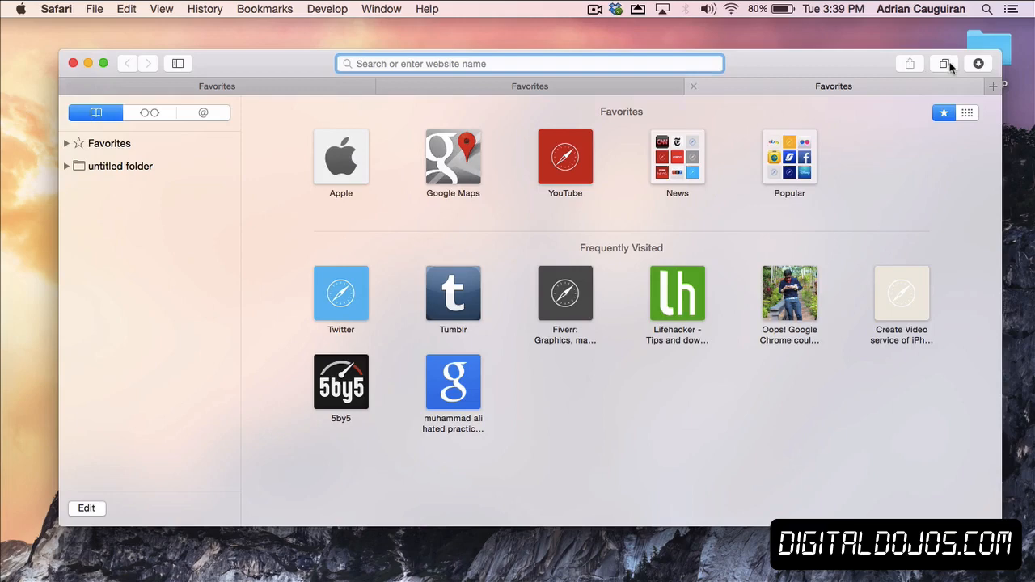
pyautogui.click(940, 64)
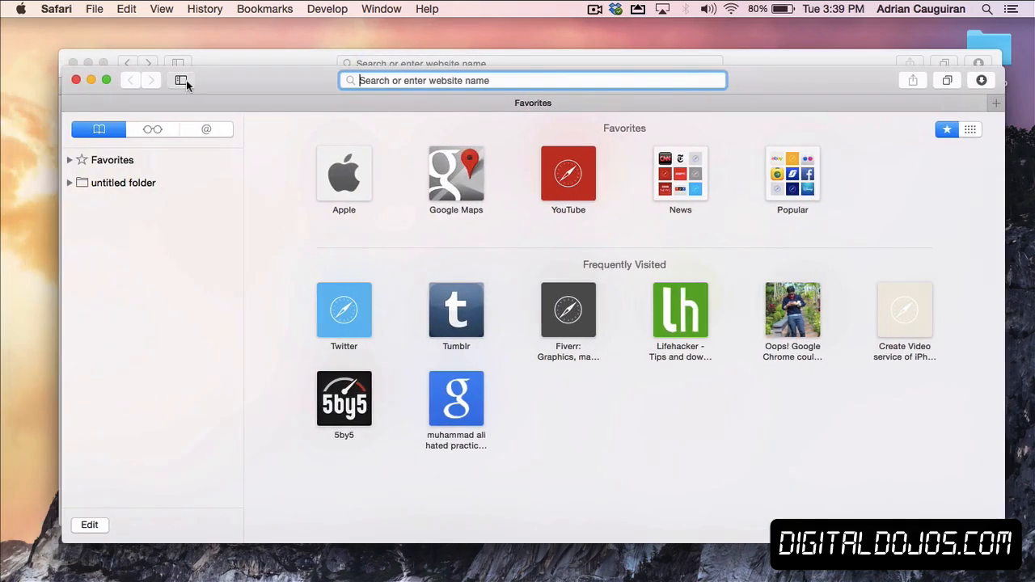
# Step: Hide and show the sidebar, view Shared Links and Bookmarks, then close the Safari window
pyautogui.click(179, 80)
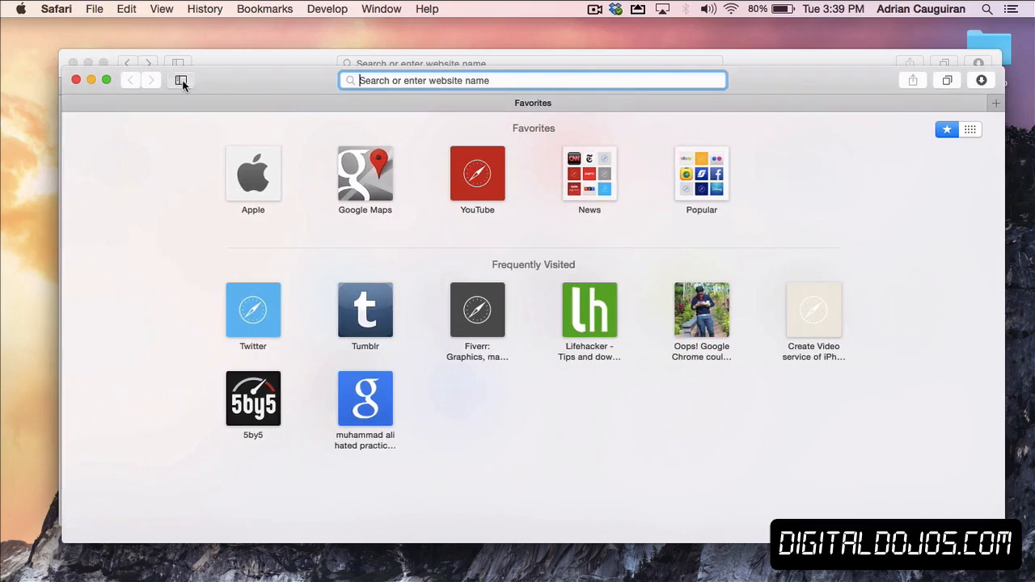
pyautogui.click(181, 80)
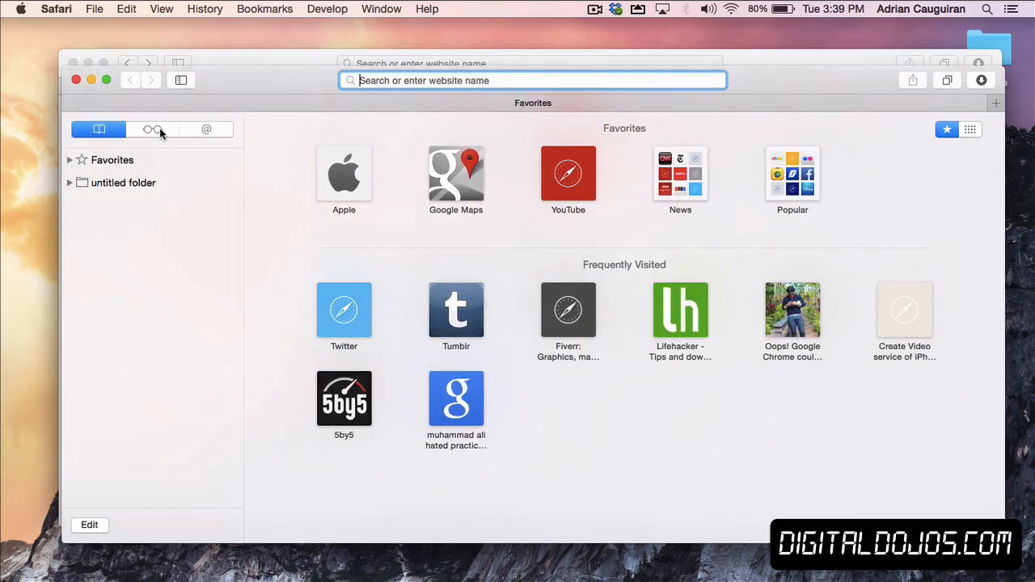
pyautogui.click(206, 130)
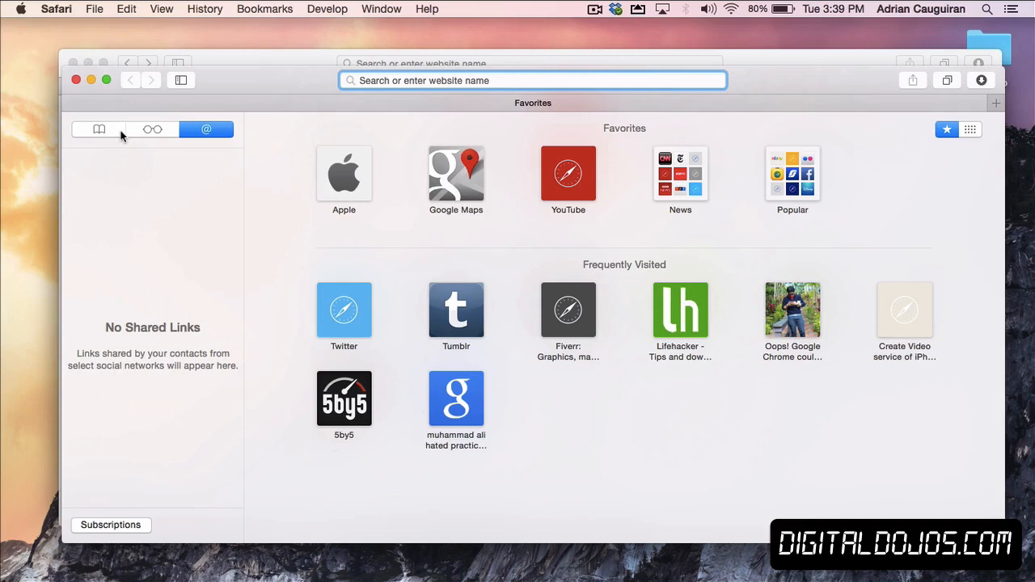
pyautogui.click(98, 129)
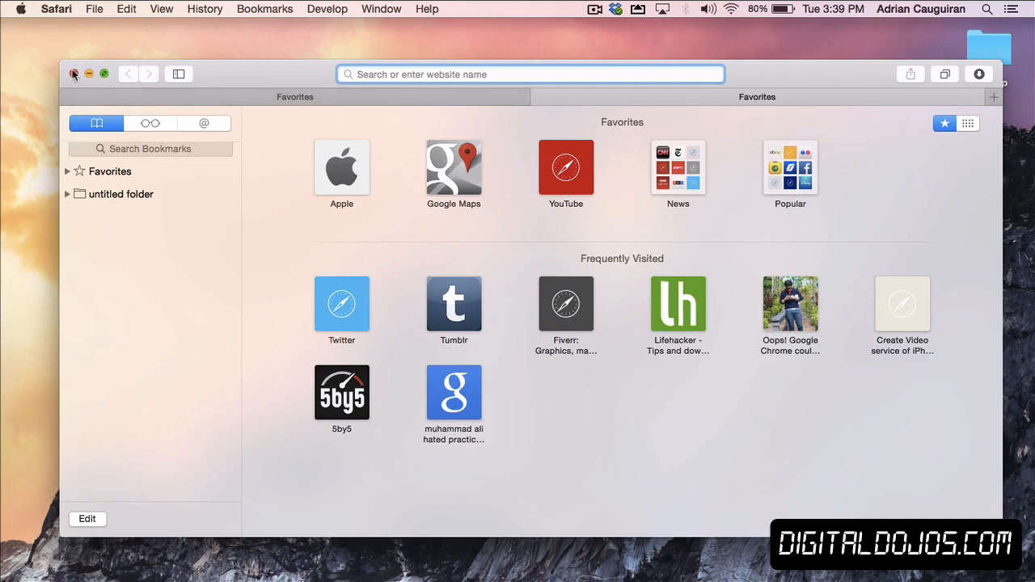
pyautogui.click(74, 74)
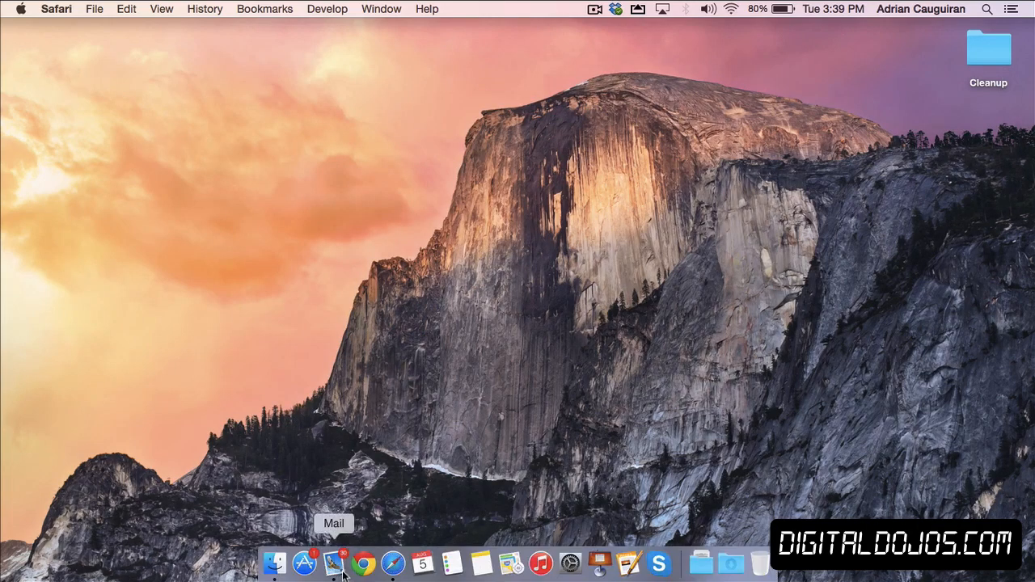
# Step: Launch Mail from the Dock to view the Inbox
pyautogui.click(335, 560)
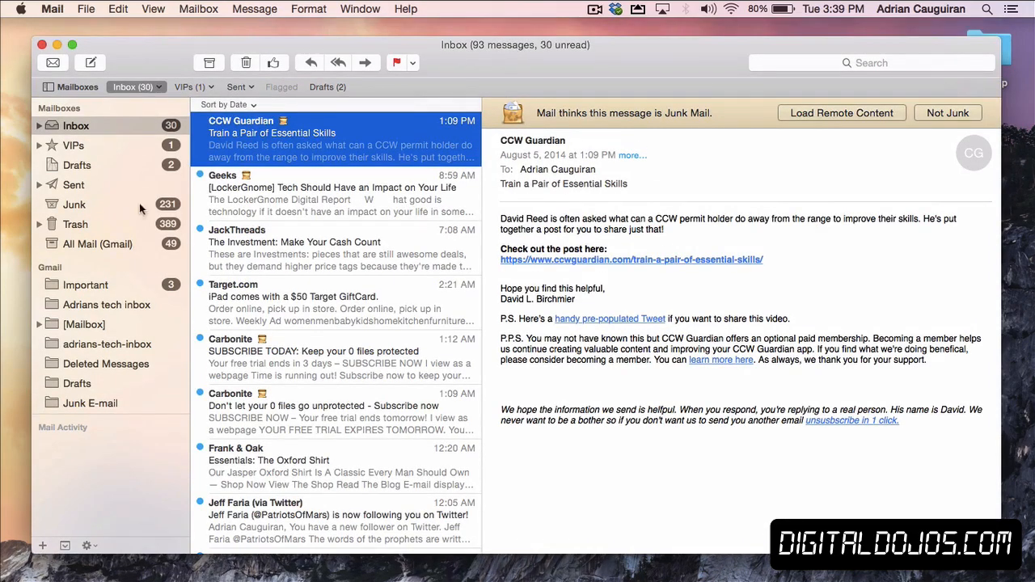
pyautogui.moveTo(505, 84)
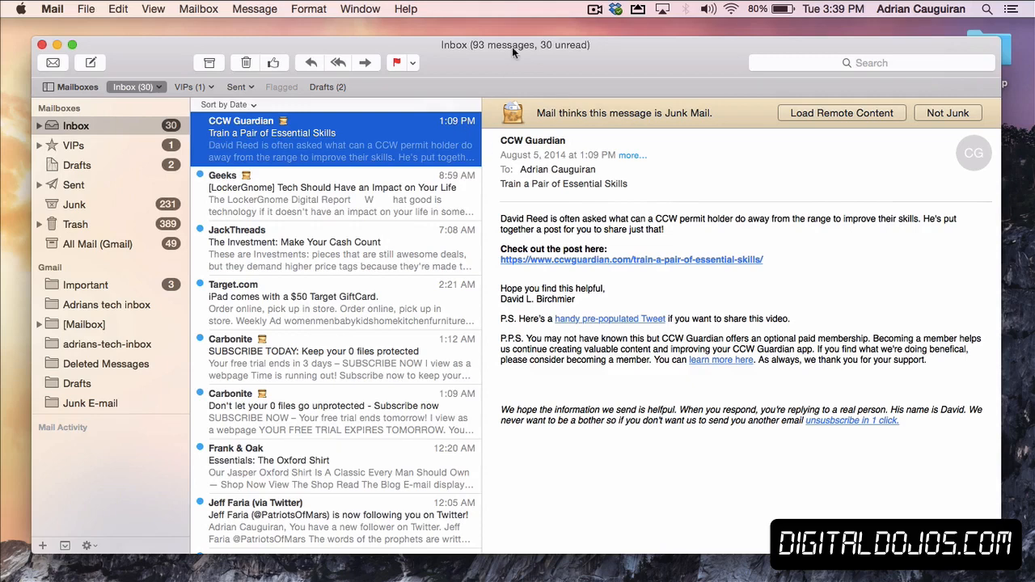
pyautogui.moveTo(517, 89)
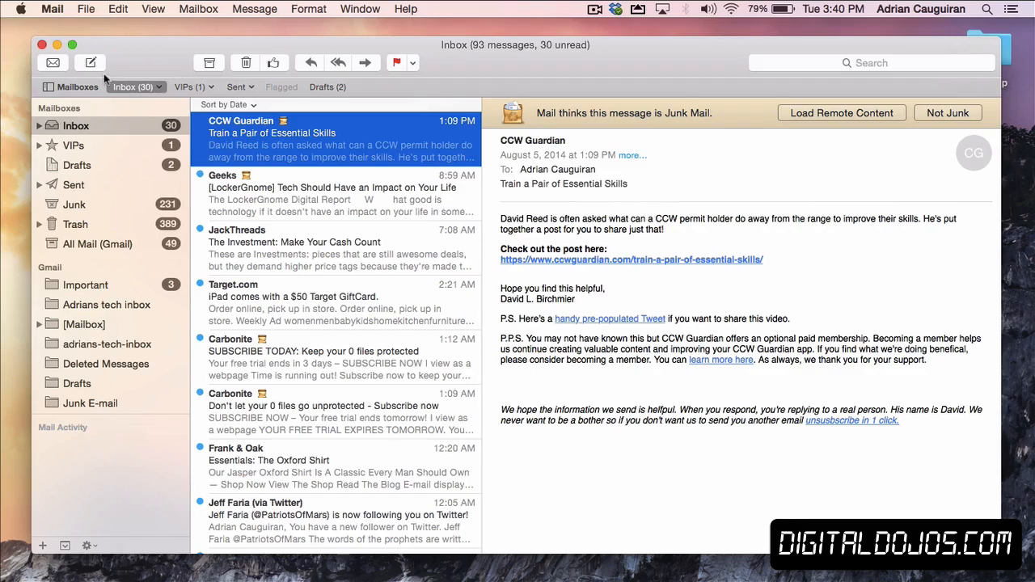
# Step: Discard a blank new message, then close the Mail window
pyautogui.click(91, 64)
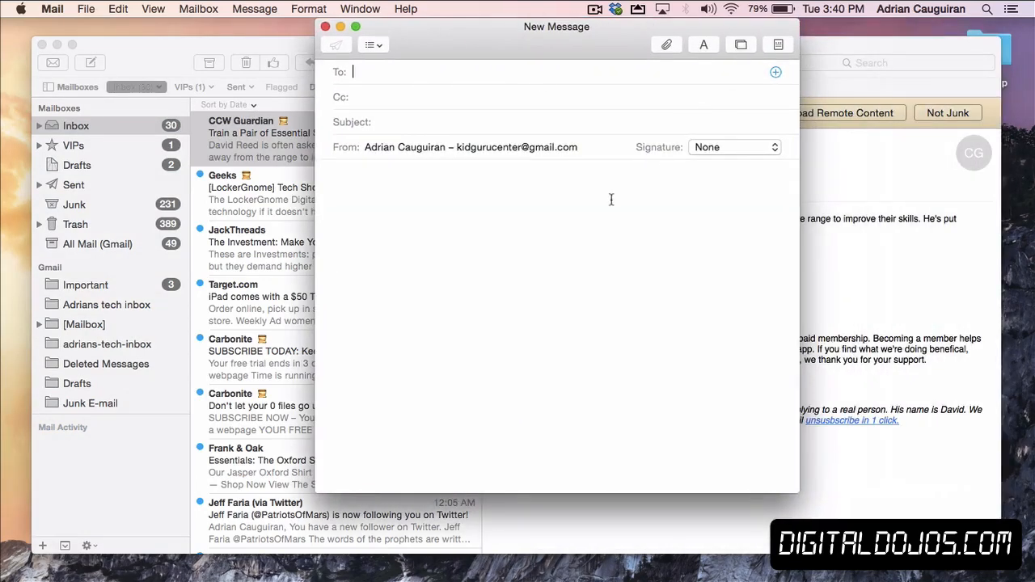
pyautogui.moveTo(714, 92)
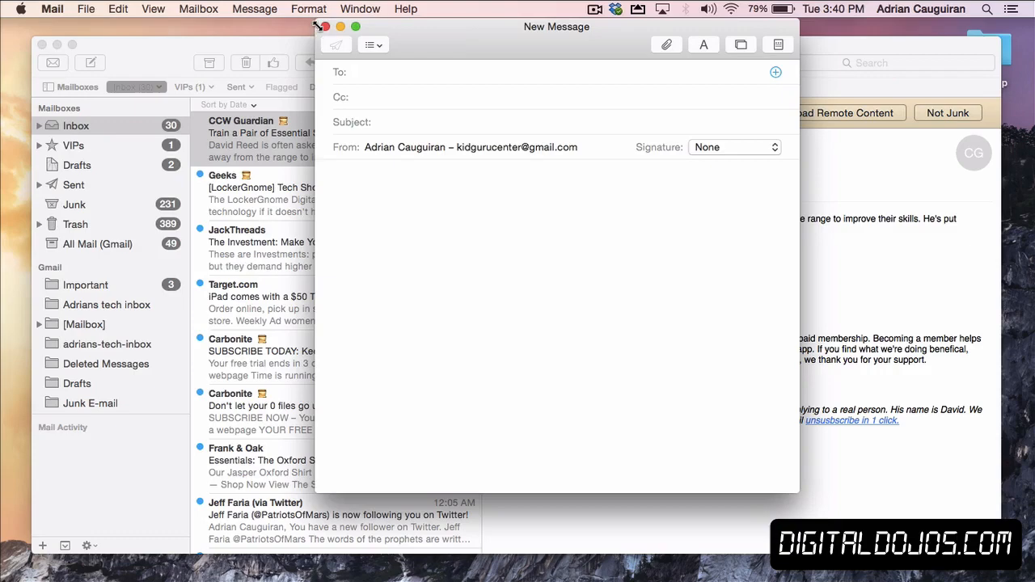
pyautogui.click(334, 27)
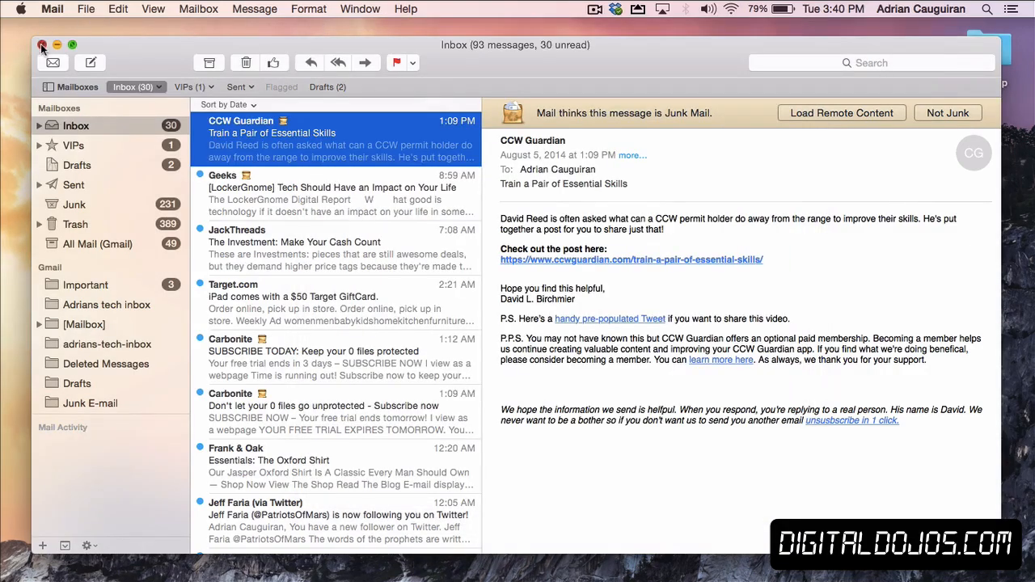
pyautogui.click(43, 43)
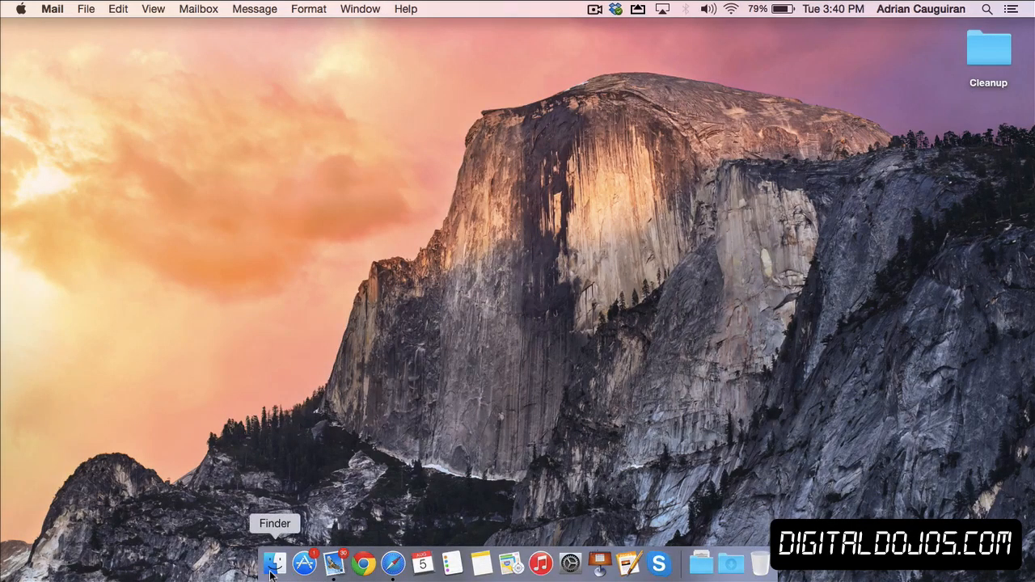
# Step: Open a new Finder window from the Dock and select All My Files in the sidebar
pyautogui.click(273, 567)
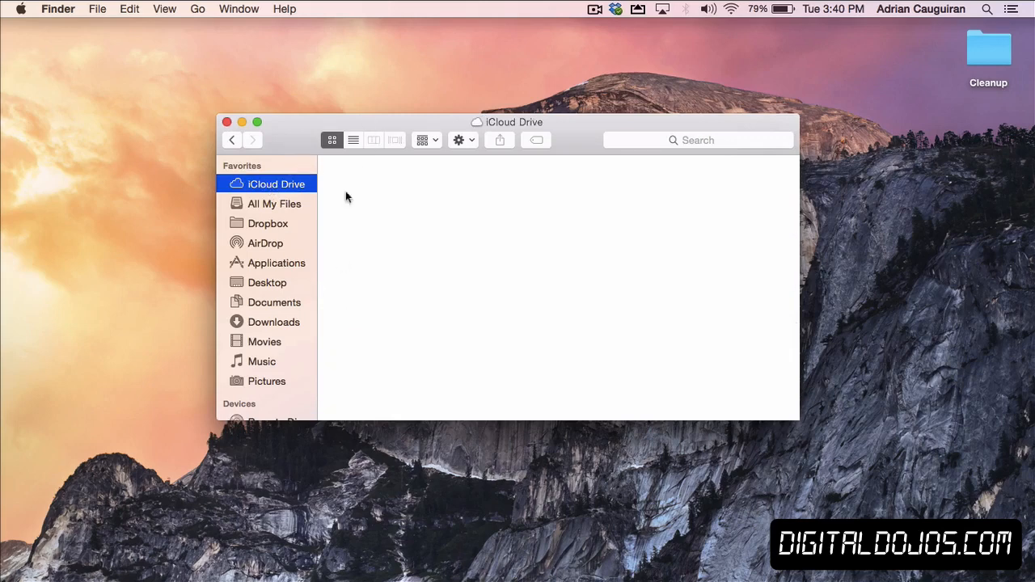
pyautogui.moveTo(514, 277)
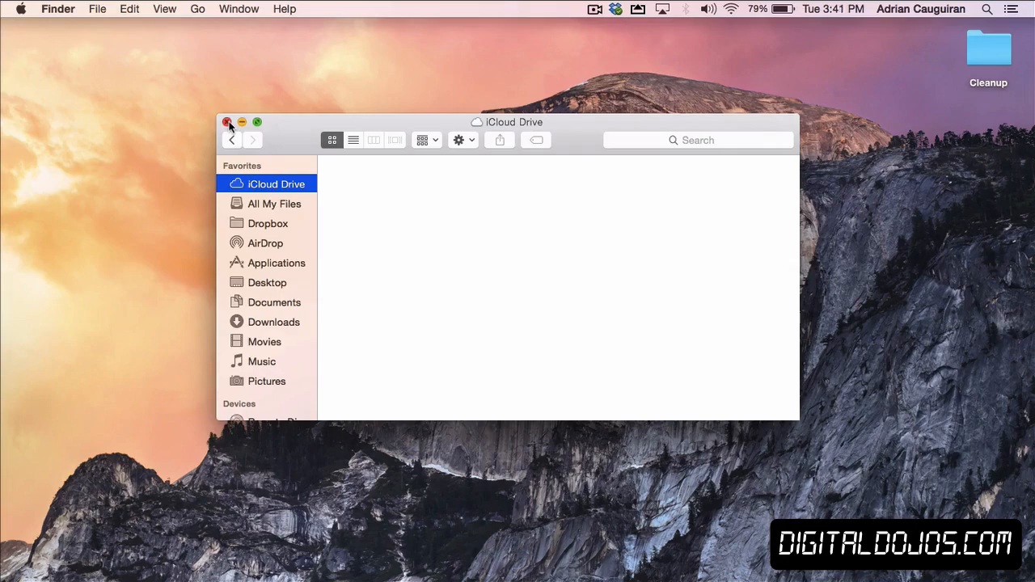
pyautogui.click(228, 122)
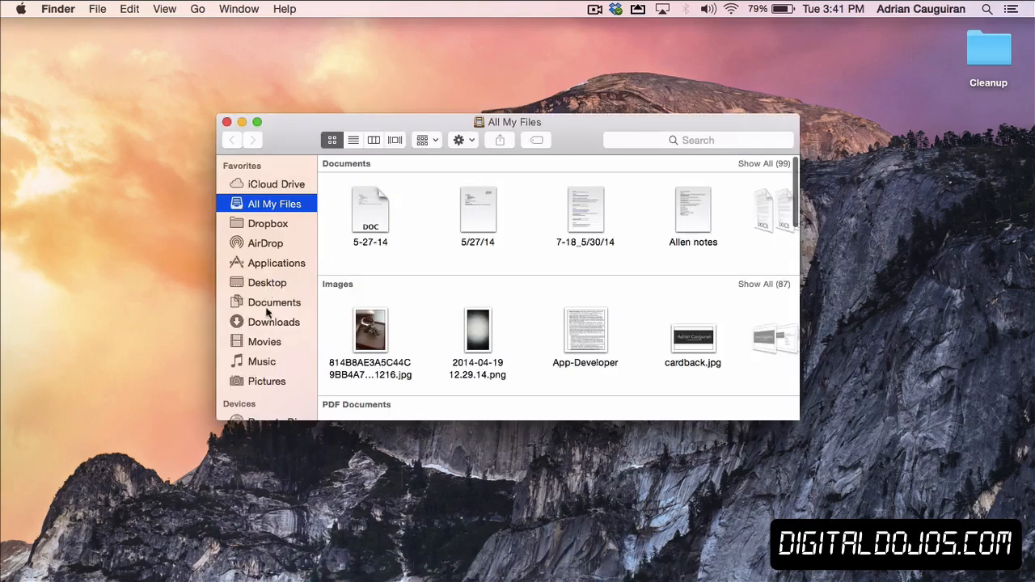
pyautogui.moveTo(267, 255)
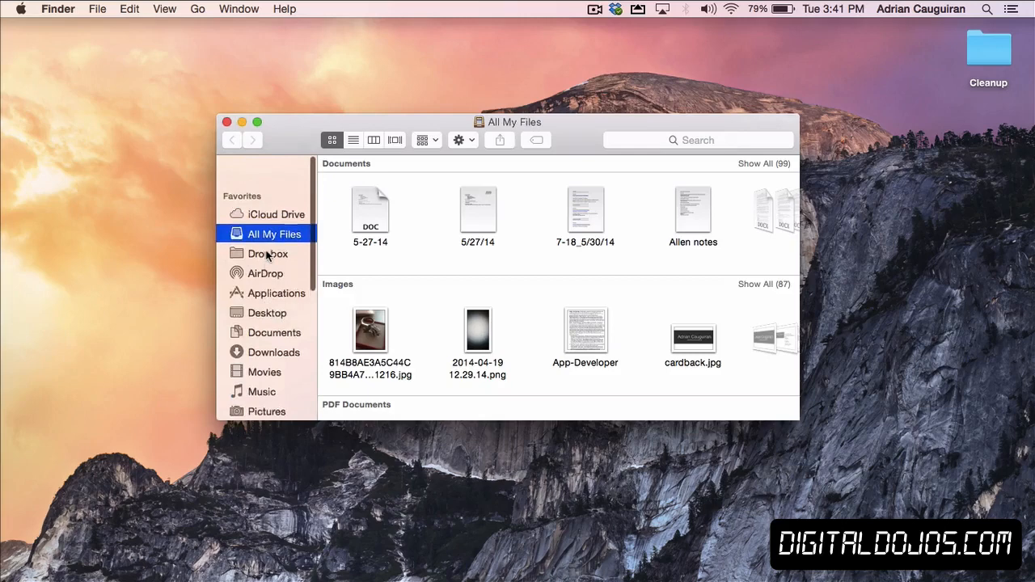
# Step: View AirDrop in the Finder sidebar, then close the Finder window
pyautogui.click(265, 273)
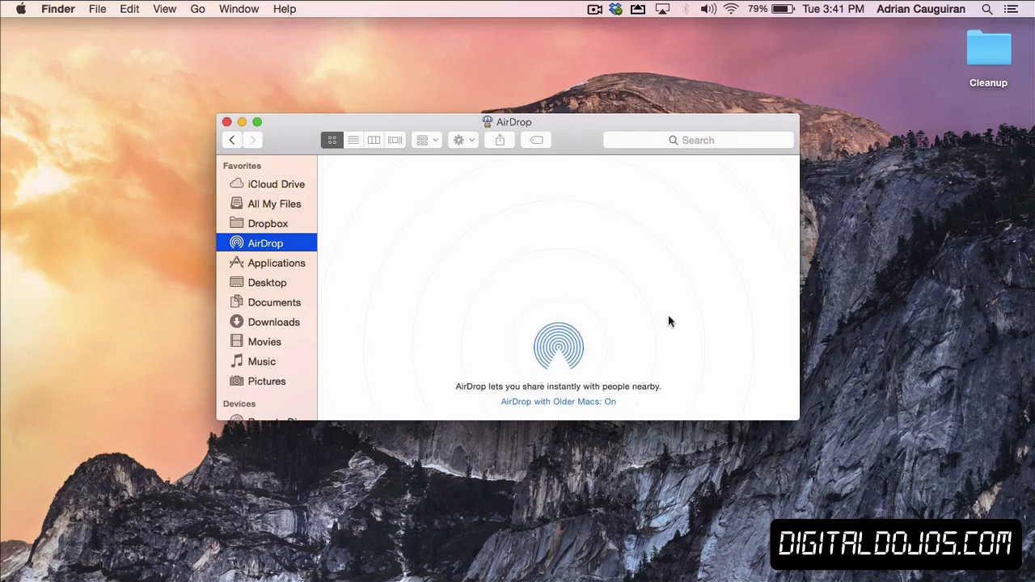
pyautogui.moveTo(640, 319)
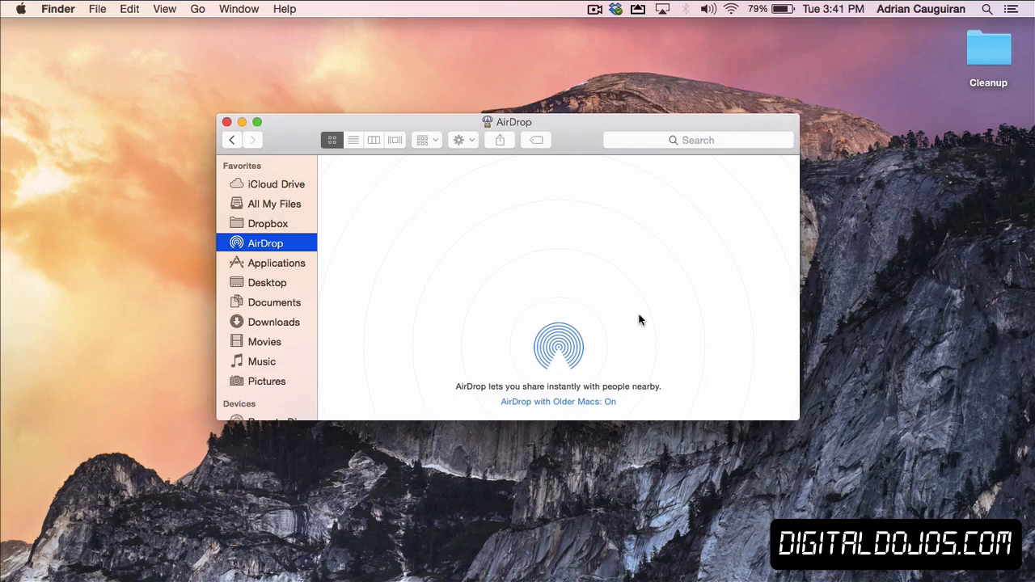
pyautogui.moveTo(544, 413)
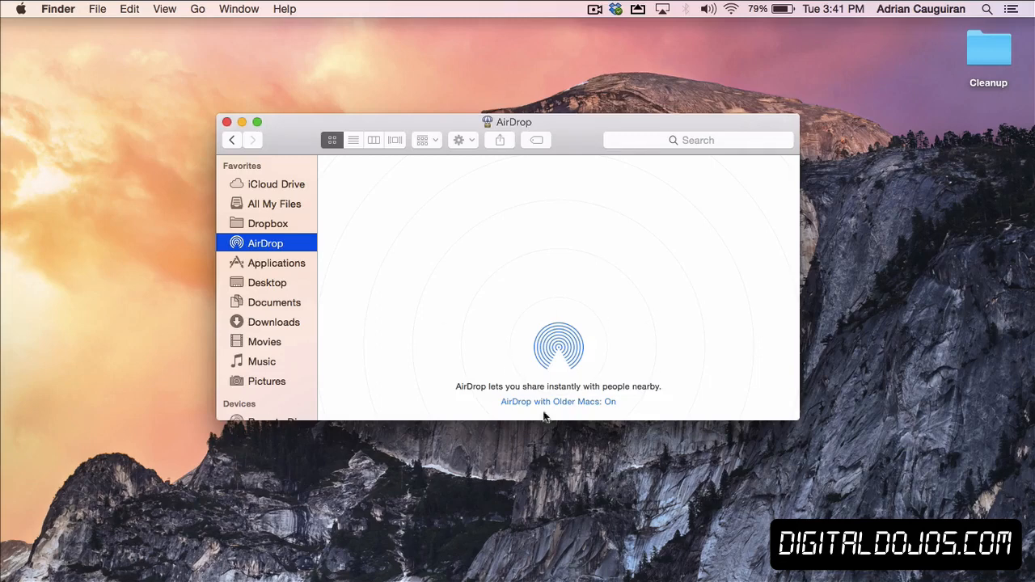
pyautogui.moveTo(446, 277)
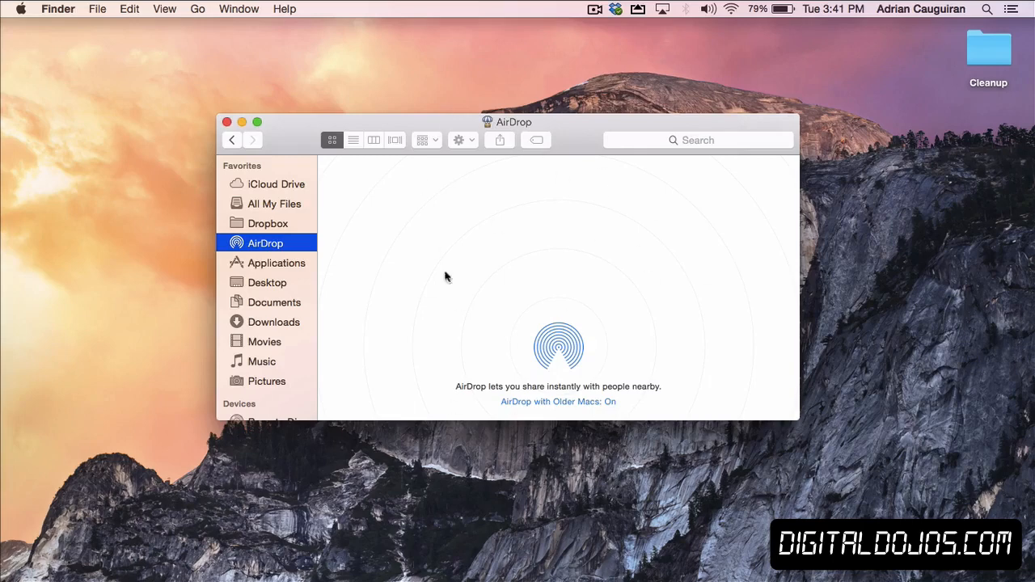
pyautogui.moveTo(416, 236)
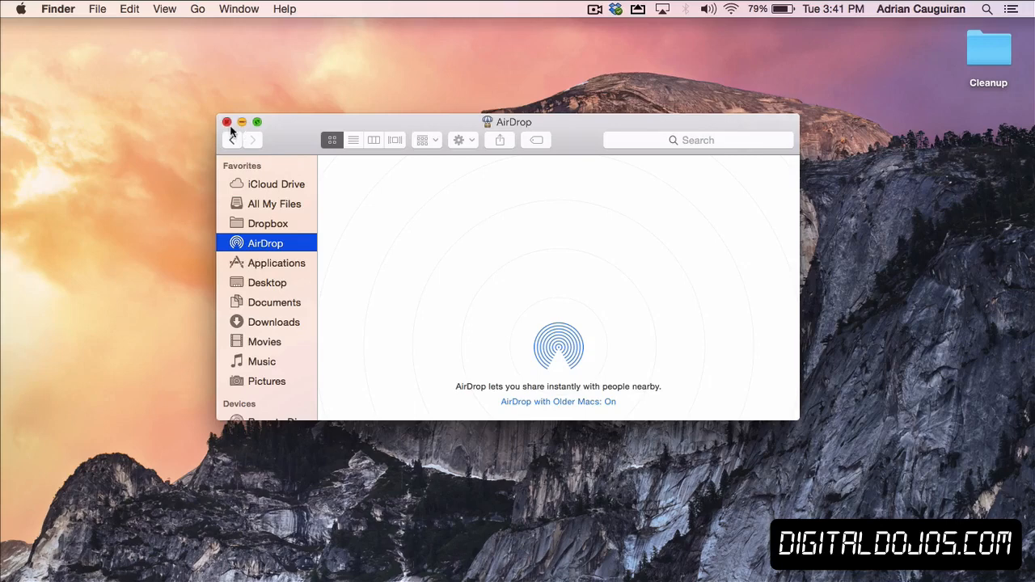
pyautogui.click(226, 122)
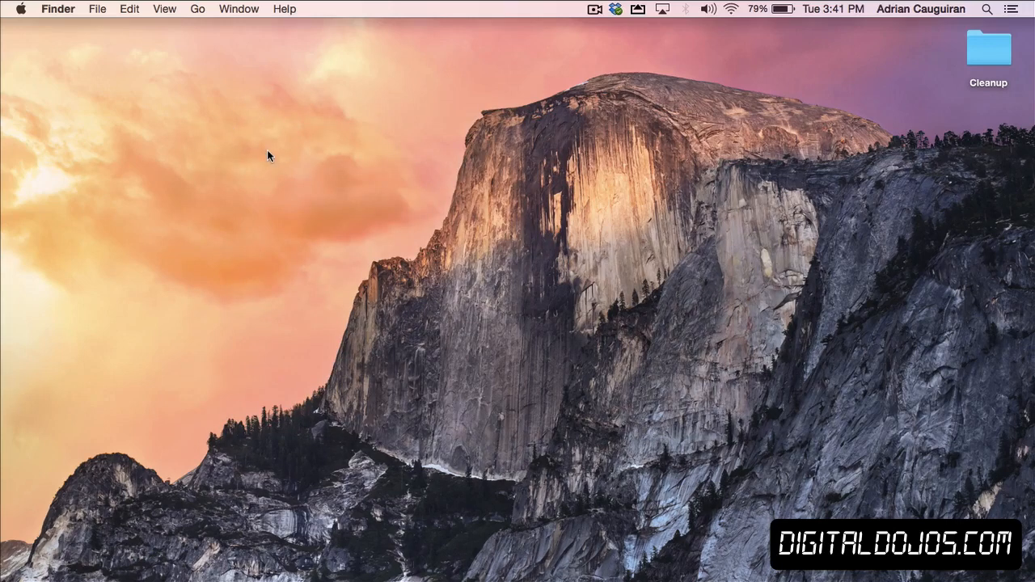
pyautogui.moveTo(282, 163)
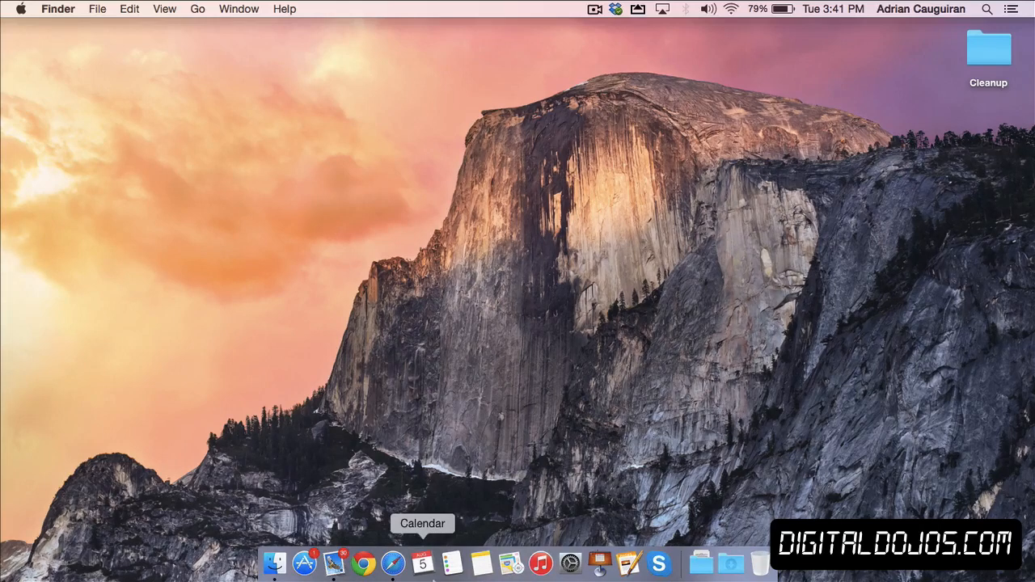
pyautogui.moveTo(507, 576)
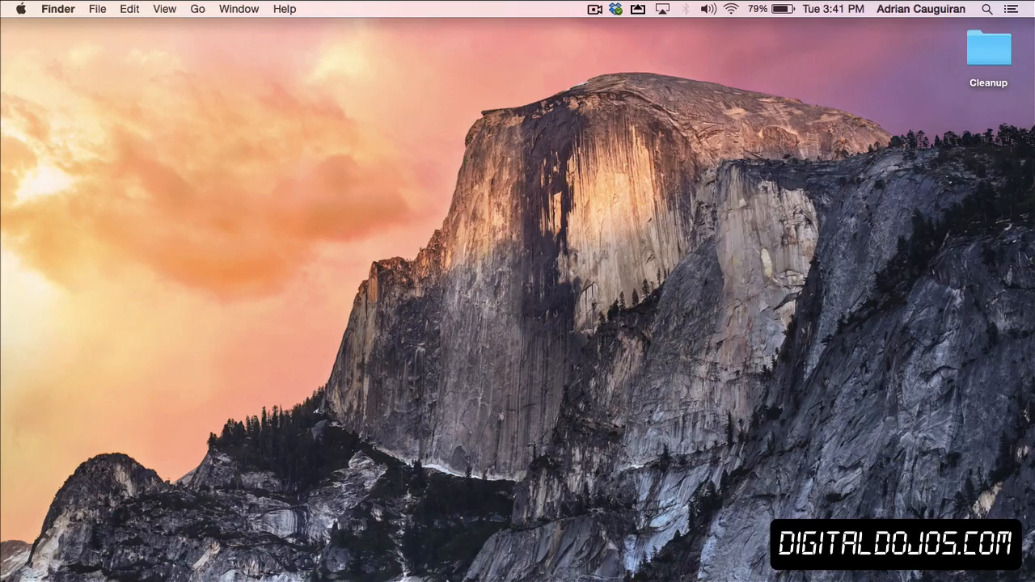
pyautogui.moveTo(451, 562)
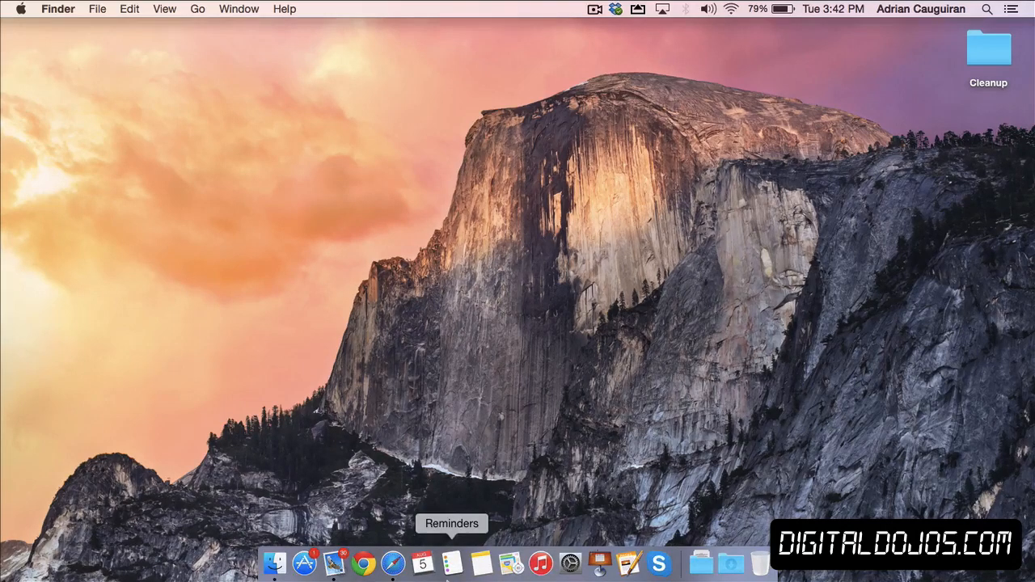
pyautogui.moveTo(483, 325)
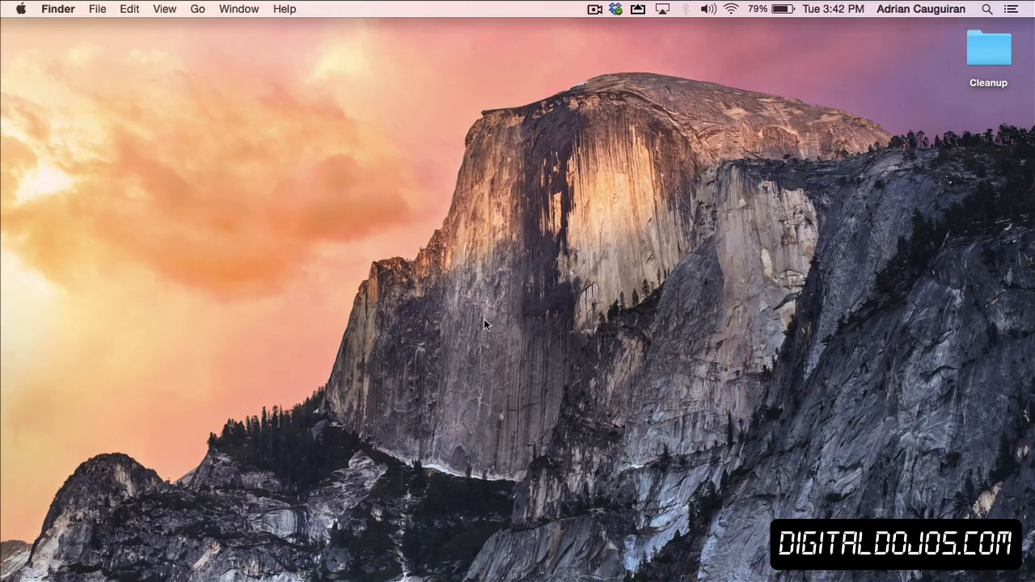
pyautogui.moveTo(370, 196)
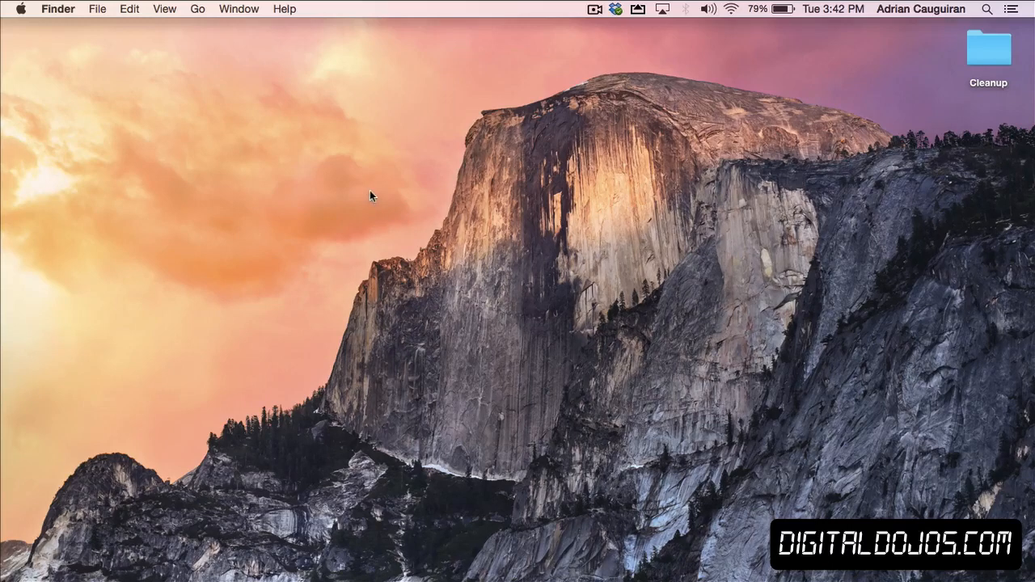
pyautogui.moveTo(415, 191)
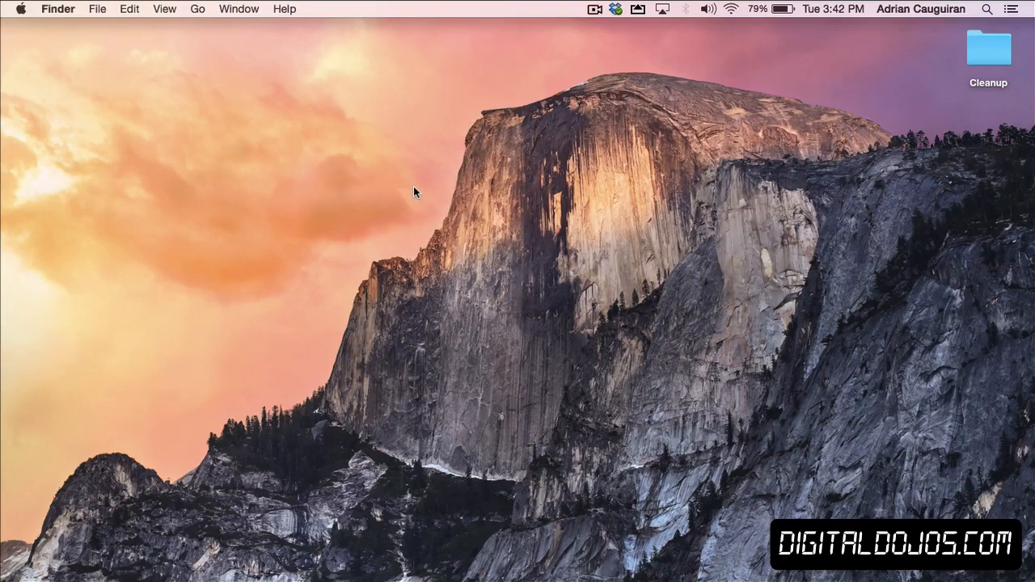
pyautogui.moveTo(445, 170)
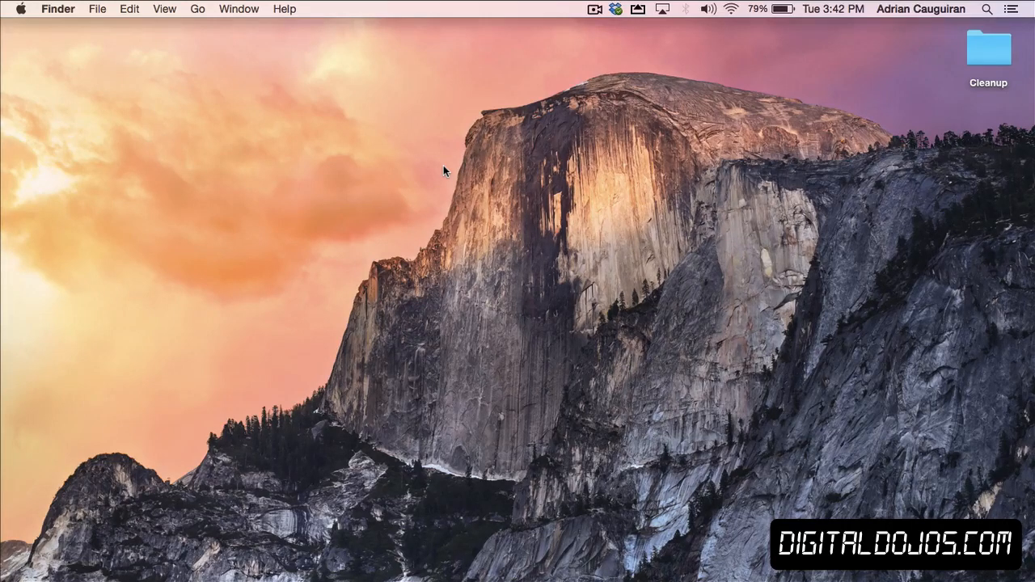
pyautogui.moveTo(489, 26)
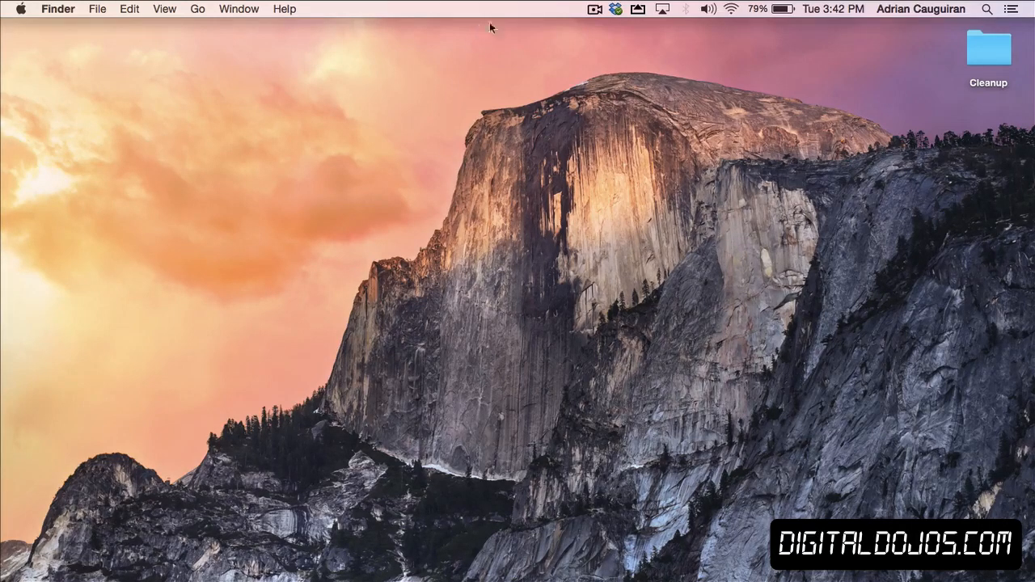
pyautogui.moveTo(595, 46)
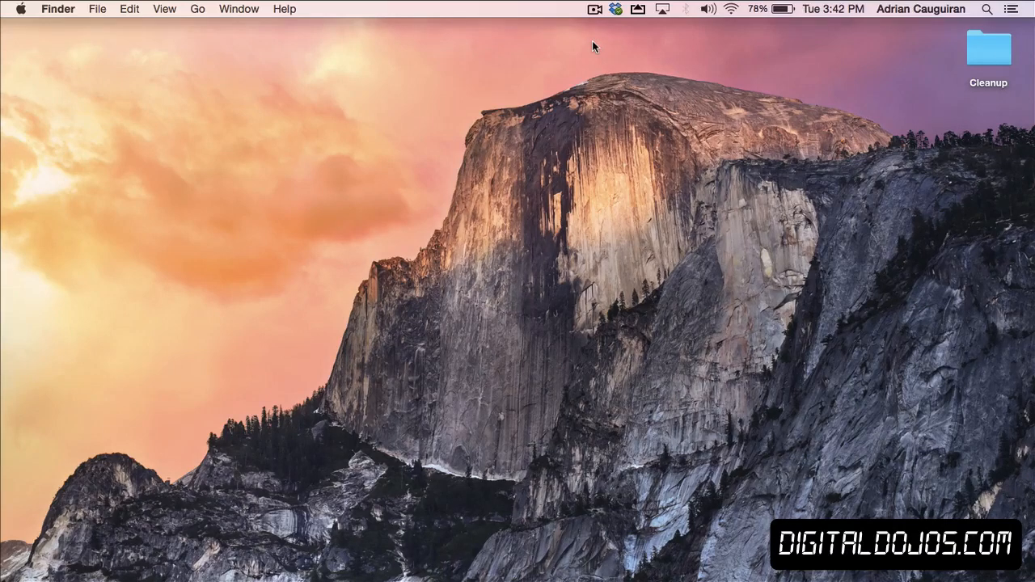